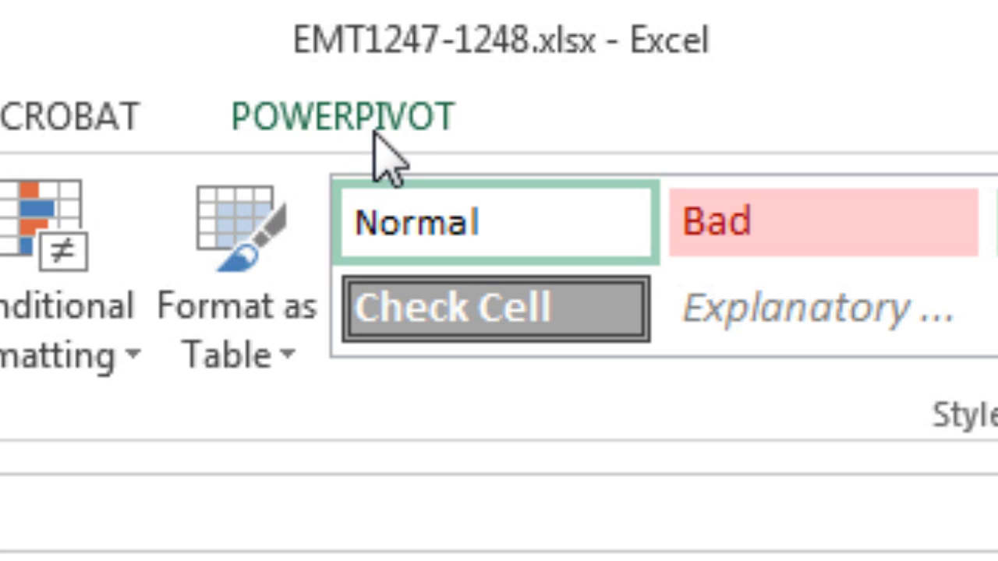
{"action": "mouse_move", "coordinate": [534, 148]}
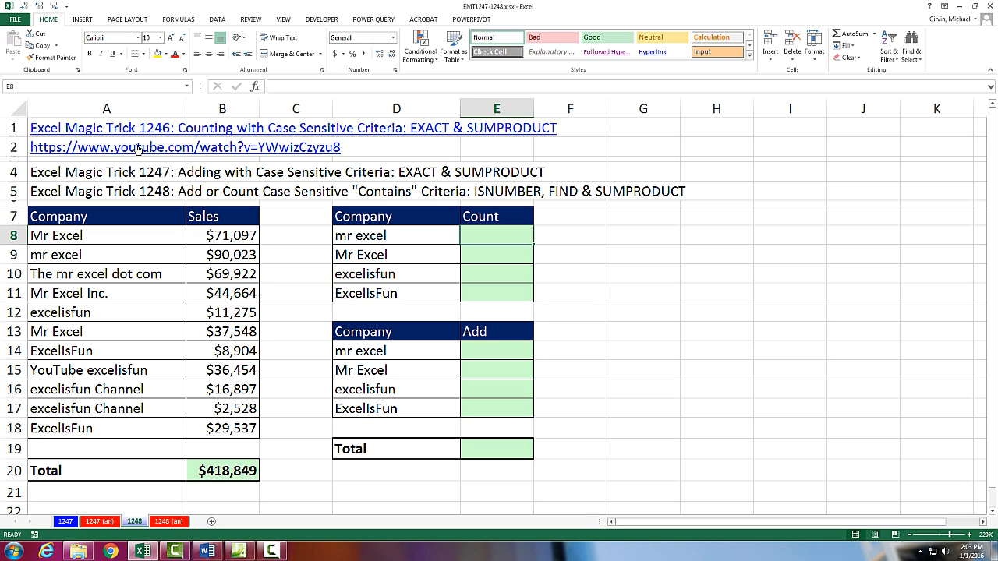
{"action": "mouse_move", "coordinate": [154, 187]}
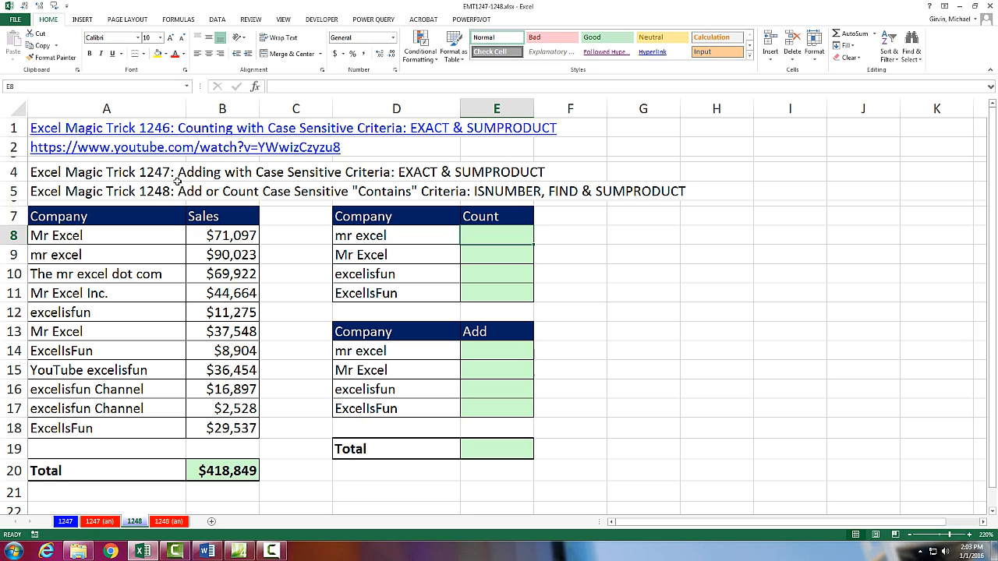
{"action": "mouse_move", "coordinate": [179, 138]}
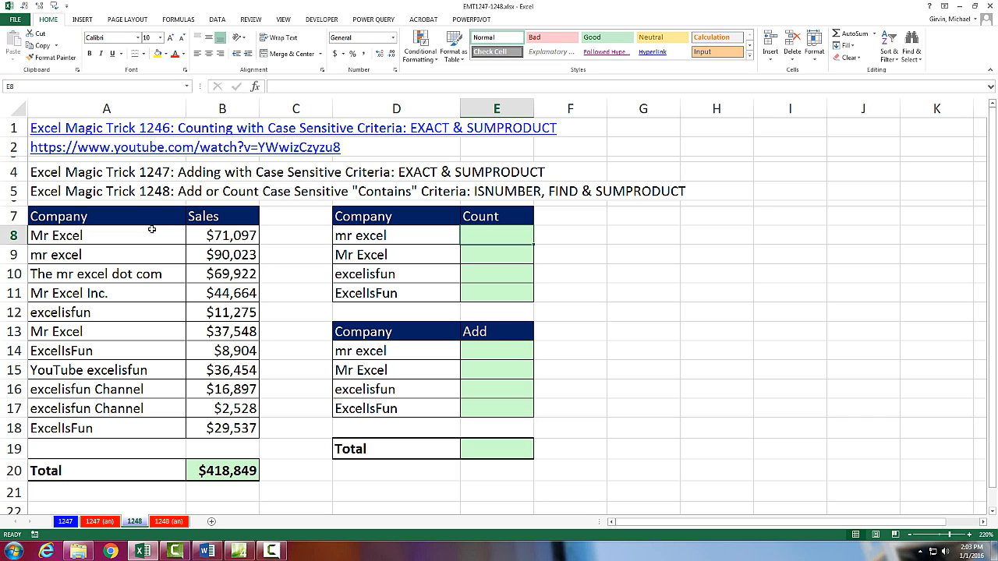
{"action": "mouse_move", "coordinate": [187, 225]}
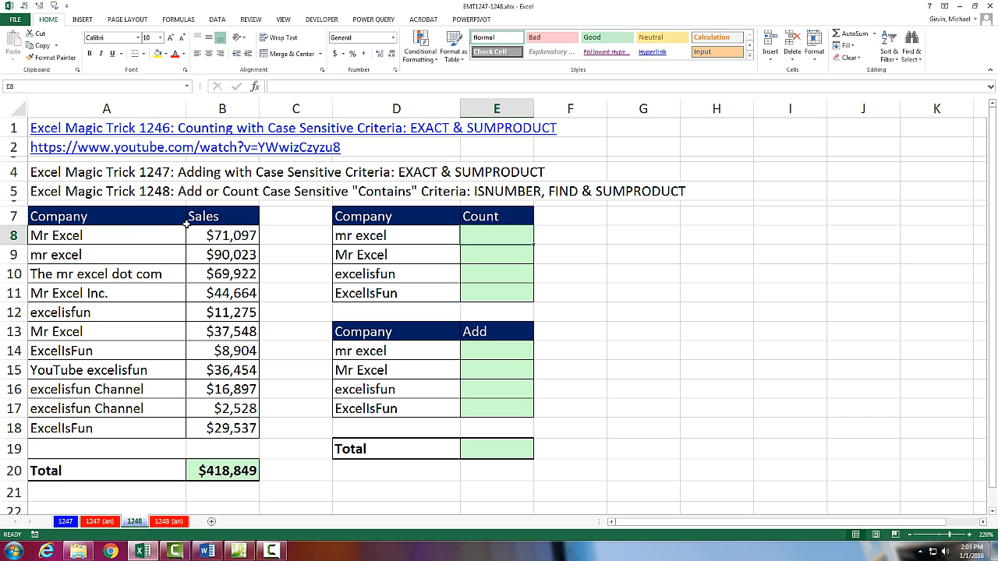
{"action": "mouse_move", "coordinate": [304, 208]}
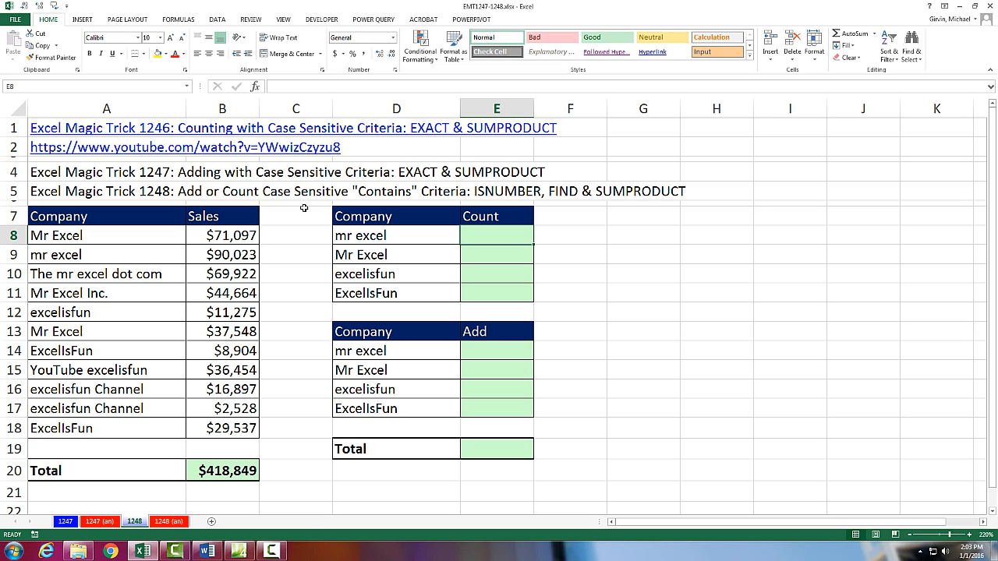
{"action": "mouse_move", "coordinate": [383, 235]}
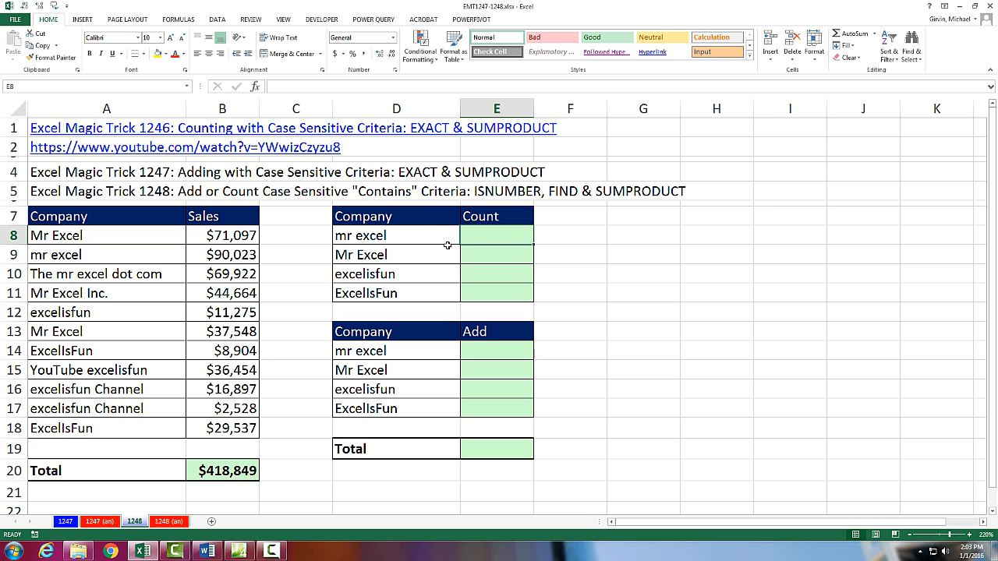
Step: Point out the 'mr excel' criterion in D8 and the matching 'The mr excel dot com' entry
{"action": "left_click", "coordinate": [380, 235]}
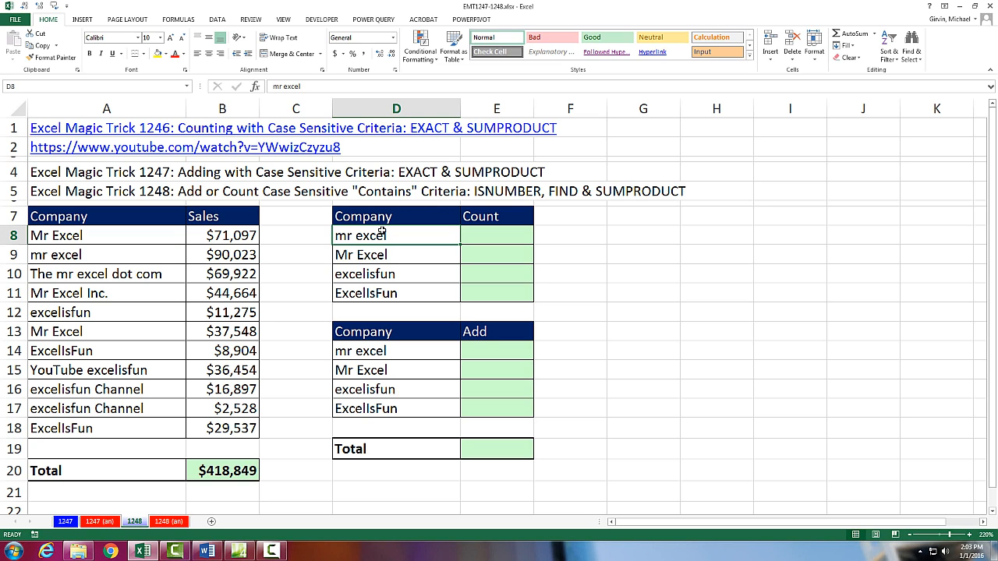
{"action": "mouse_move", "coordinate": [363, 234]}
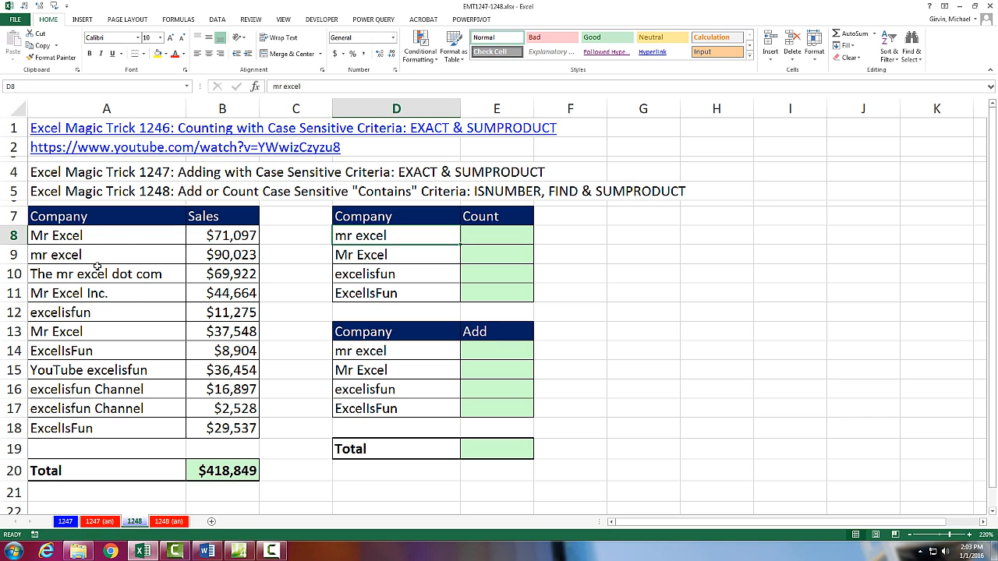
{"action": "left_click", "coordinate": [107, 254]}
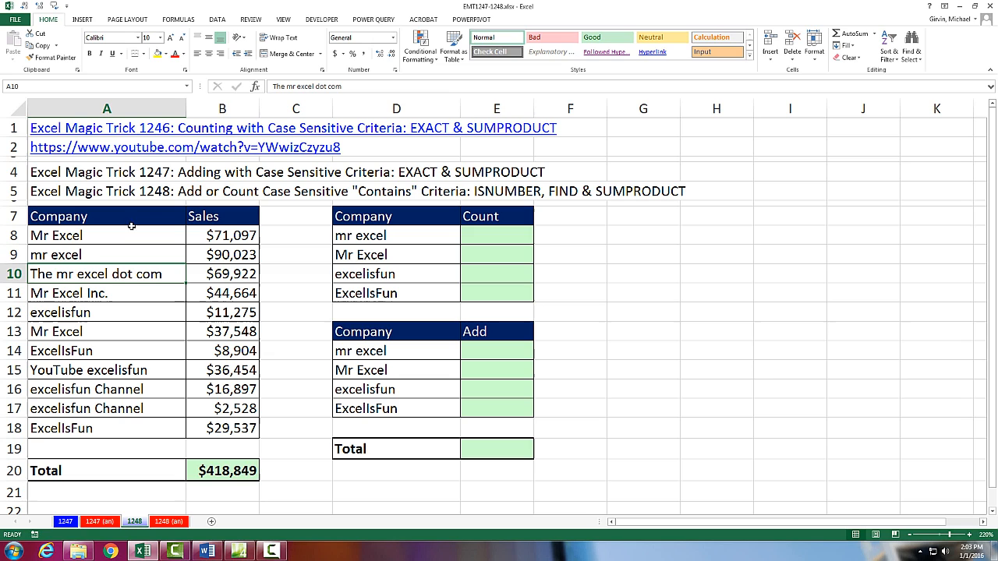
{"action": "mouse_move", "coordinate": [62, 288]}
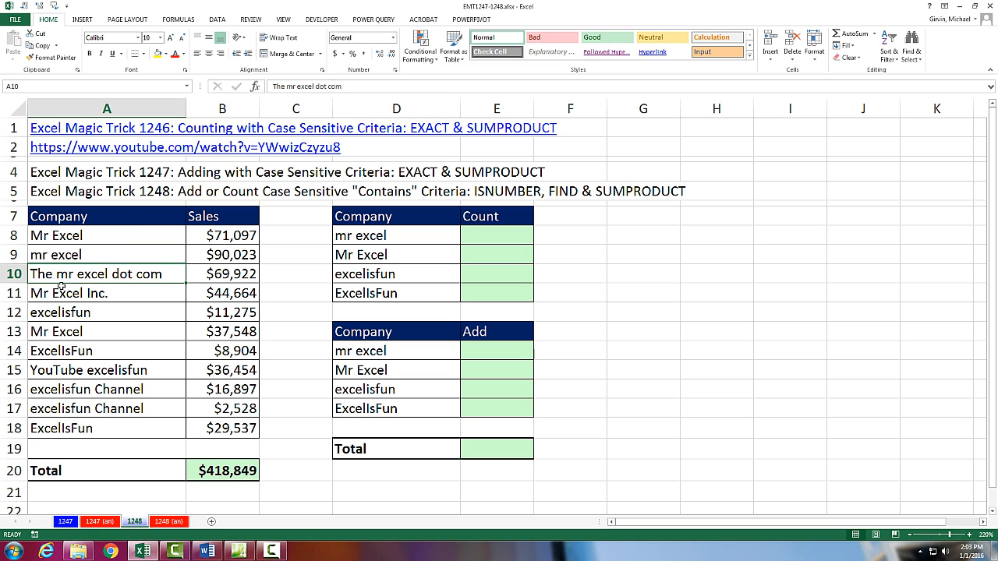
{"action": "mouse_move", "coordinate": [84, 290]}
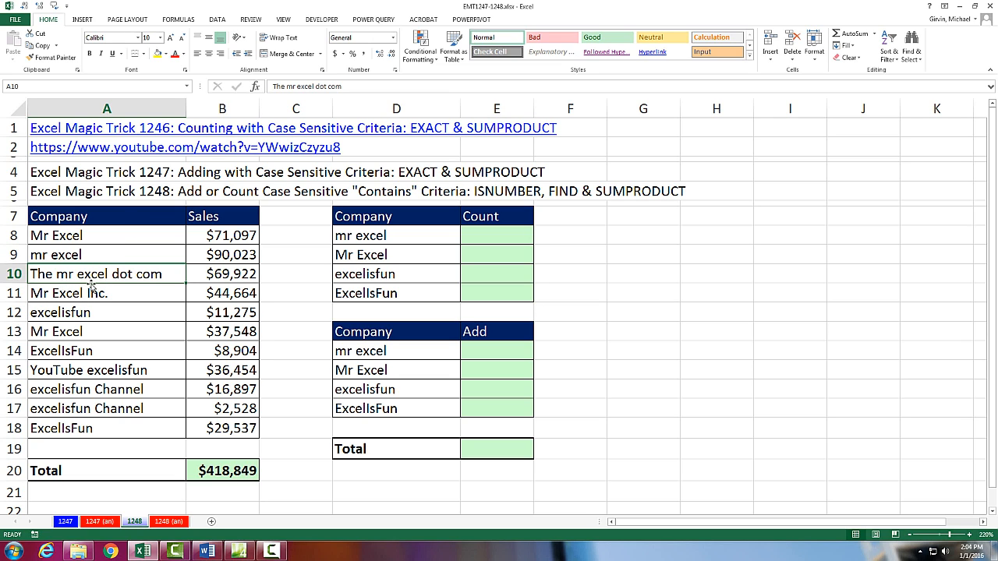
{"action": "mouse_move", "coordinate": [150, 287]}
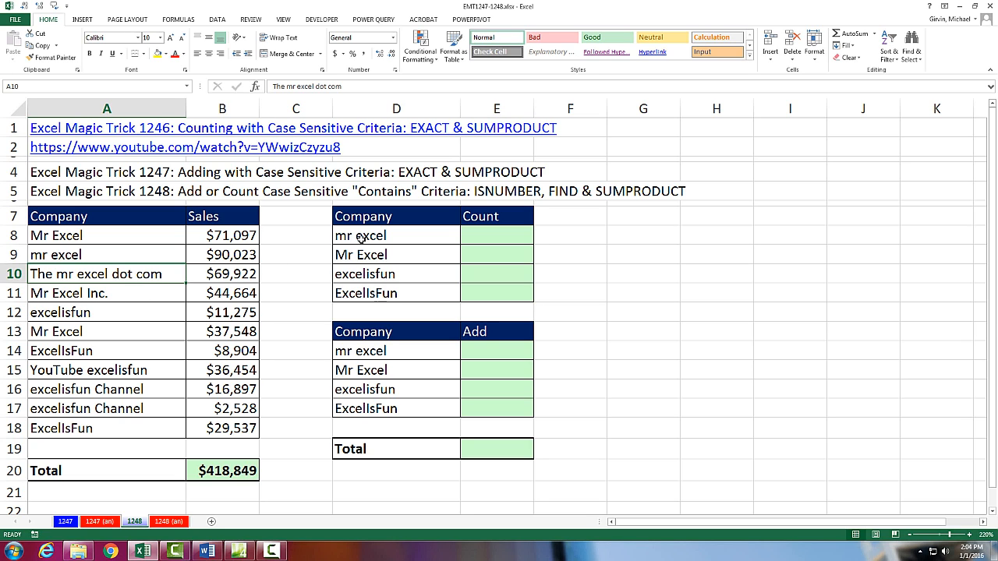
{"action": "left_click", "coordinate": [373, 234]}
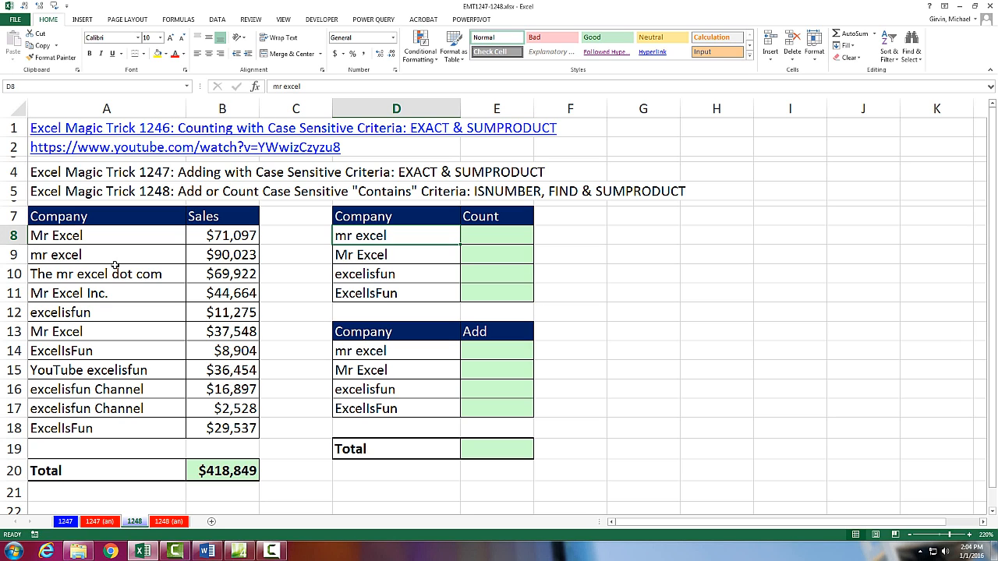
{"action": "mouse_move", "coordinate": [275, 254]}
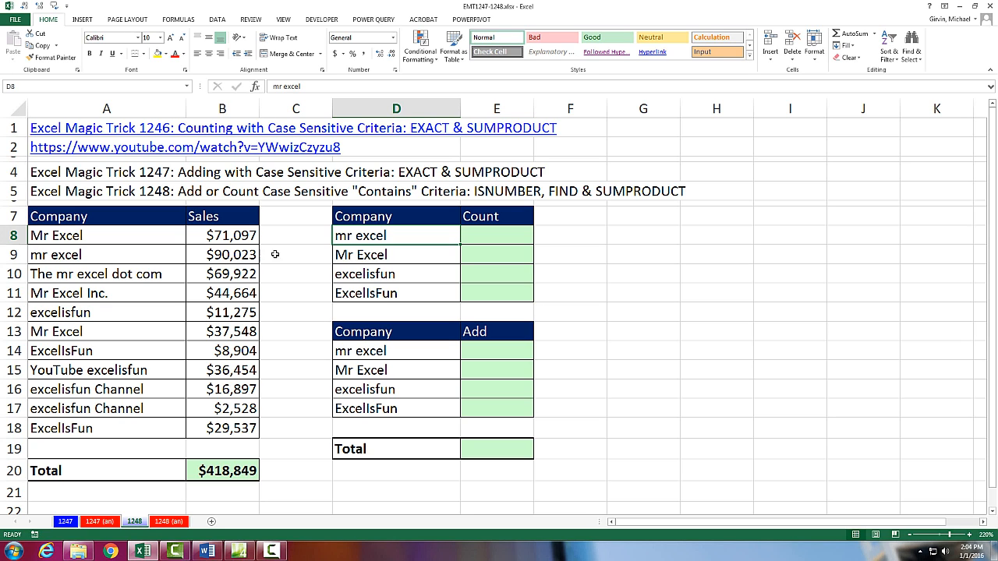
Step: Start the formula =FIND( in cell E8
{"action": "left_click", "coordinate": [496, 235]}
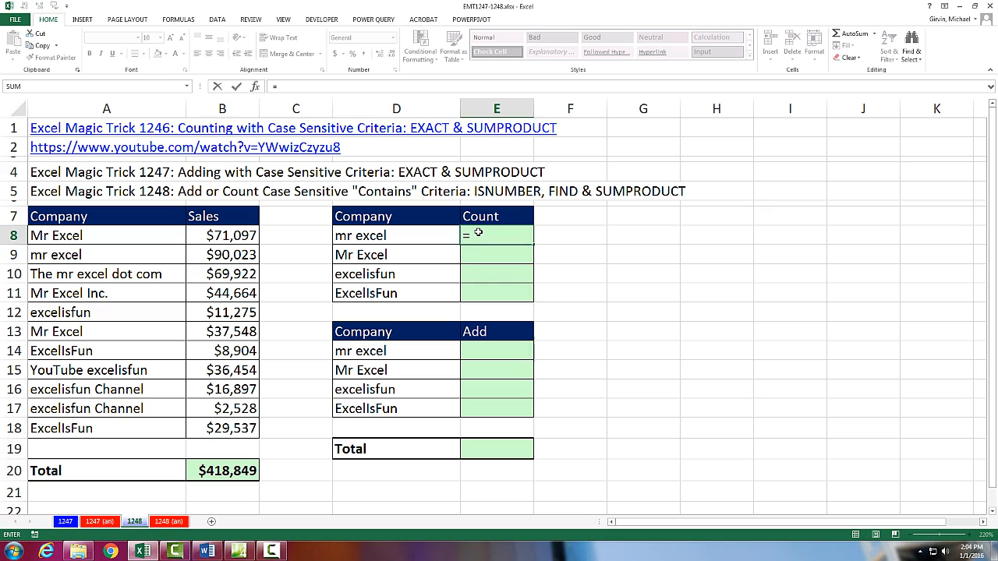
{"action": "type", "text": "=find"}
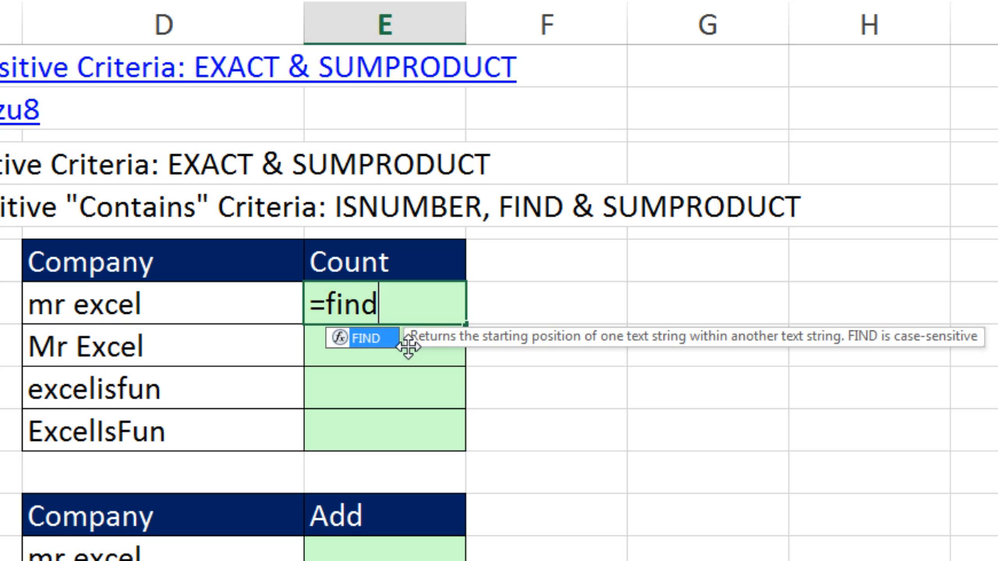
{"action": "mouse_move", "coordinate": [660, 373]}
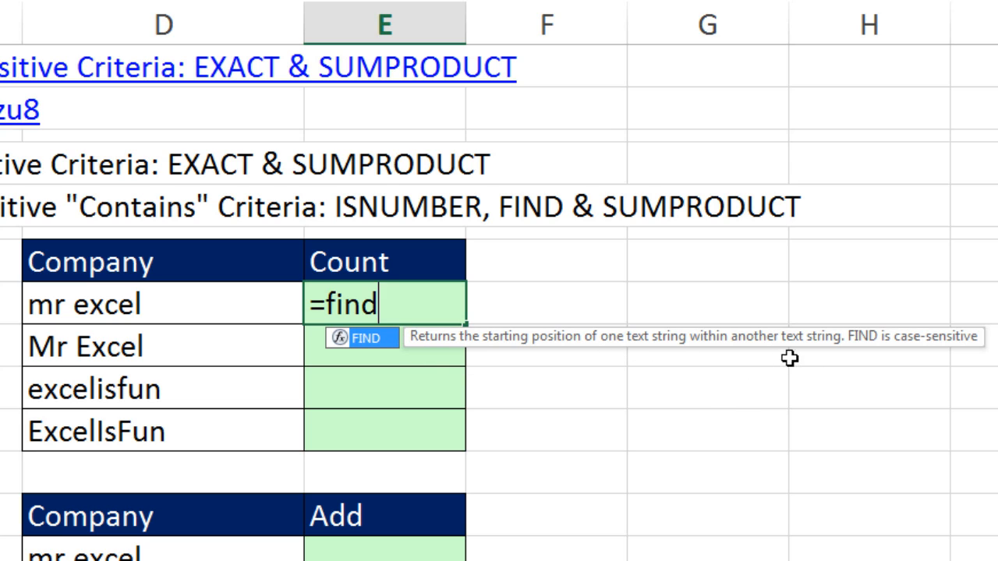
{"action": "mouse_move", "coordinate": [880, 373]}
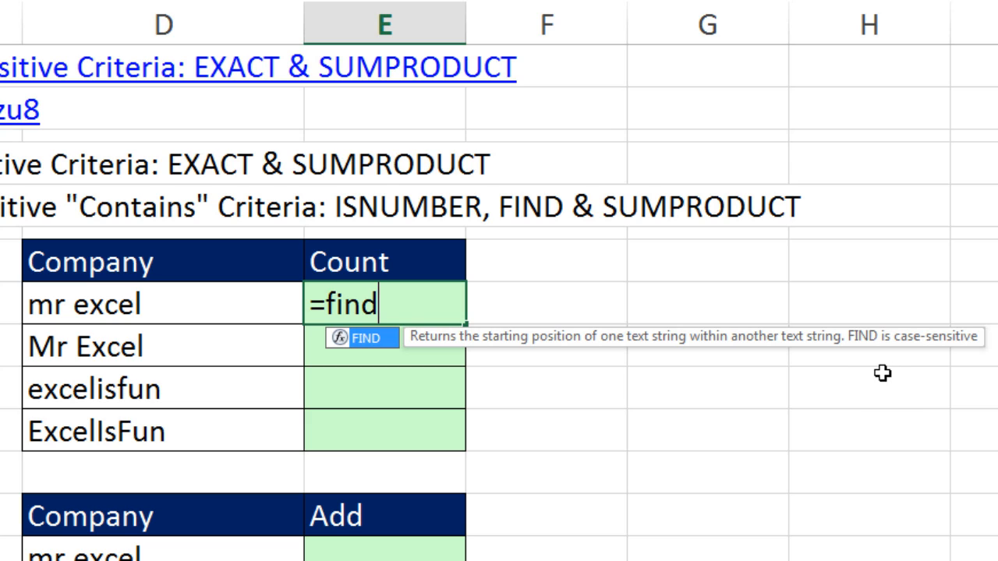
{"action": "mouse_move", "coordinate": [425, 413]}
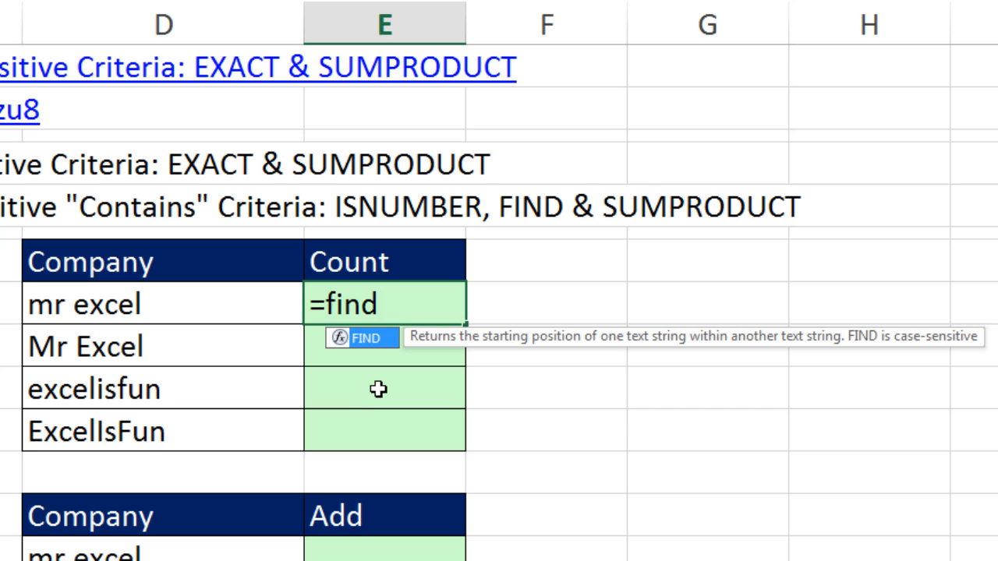
{"action": "mouse_move", "coordinate": [866, 365]}
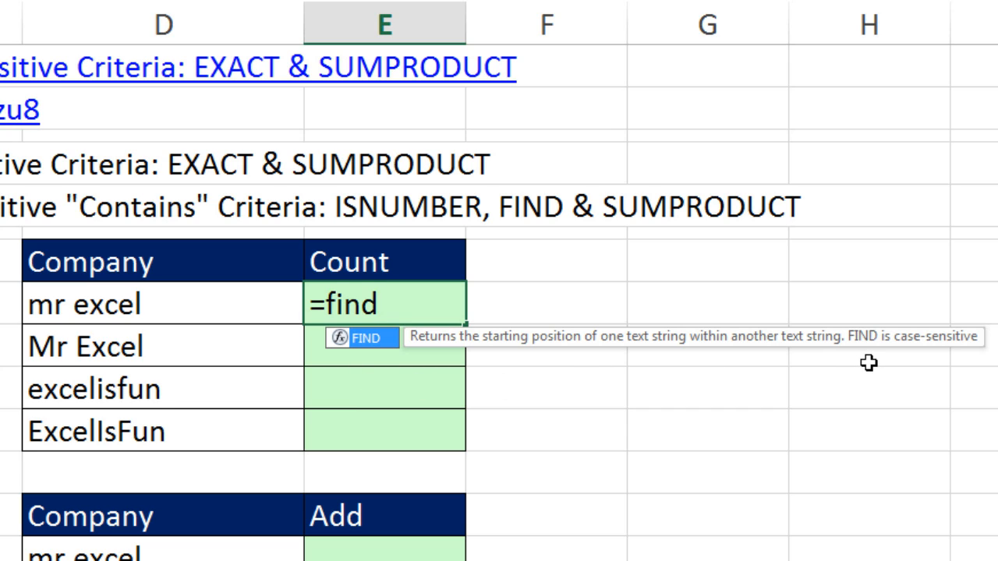
{"action": "type", "text": "(D8"}
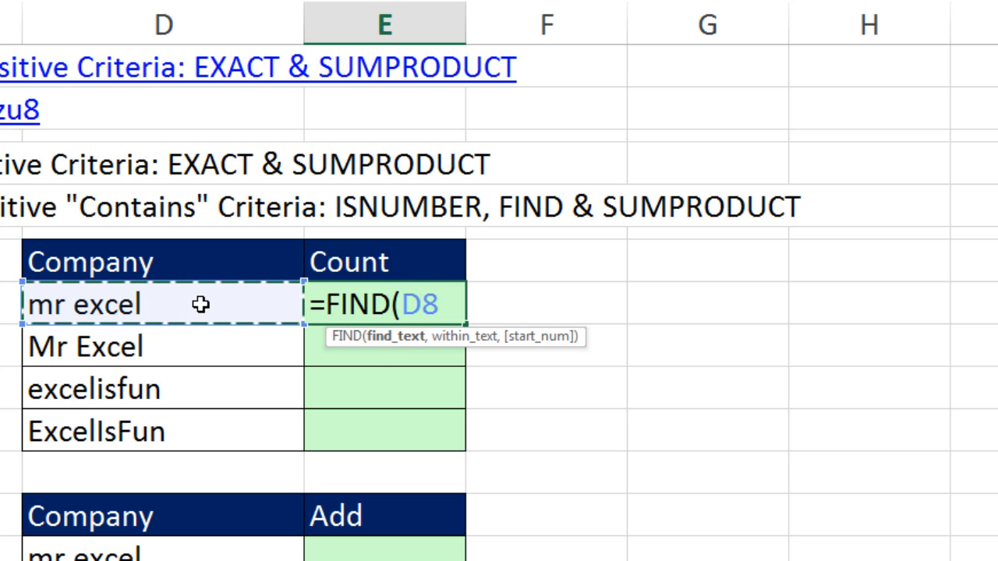
{"action": "mouse_move", "coordinate": [374, 355]}
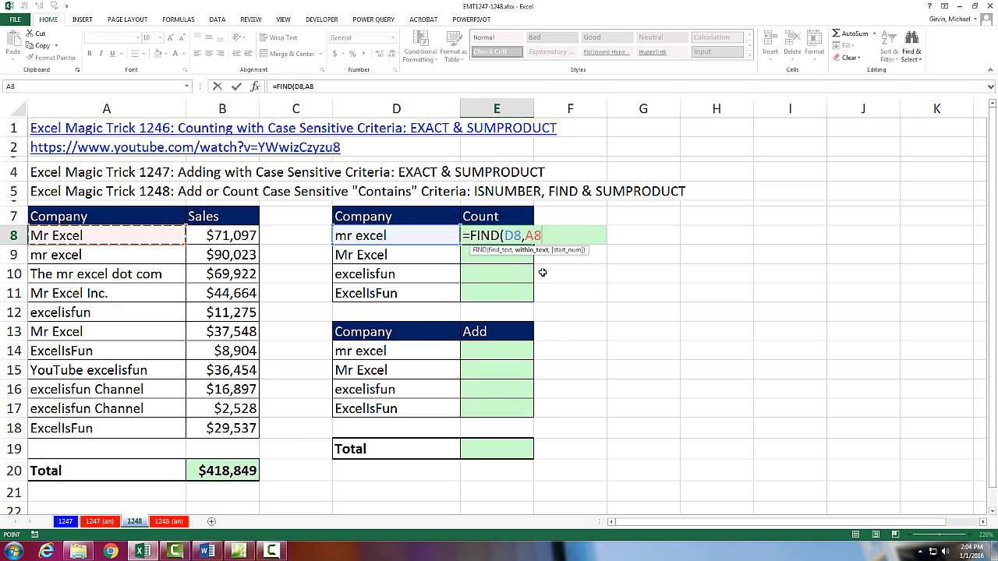
{"action": "mouse_move", "coordinate": [562, 262]}
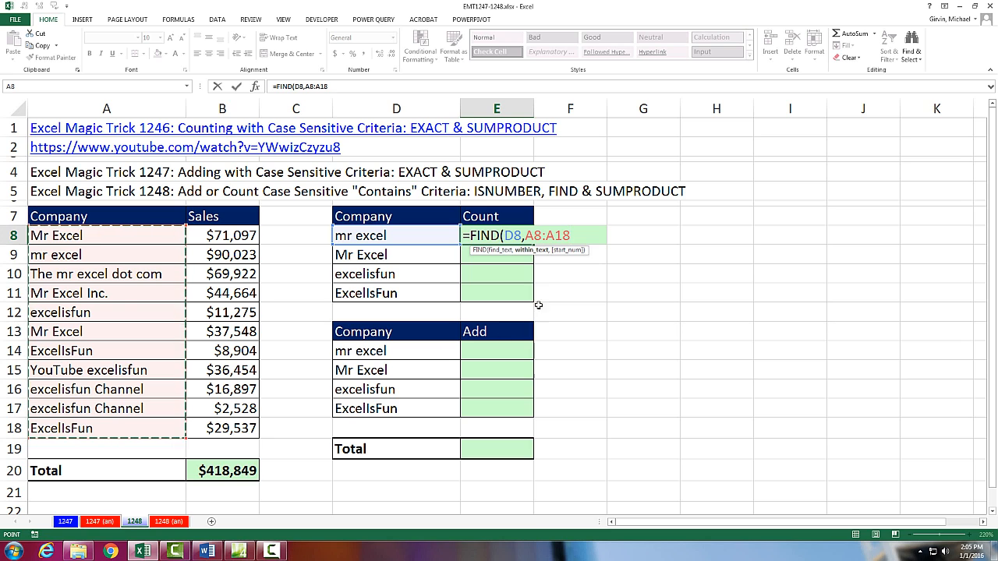
{"action": "mouse_move", "coordinate": [535, 258]}
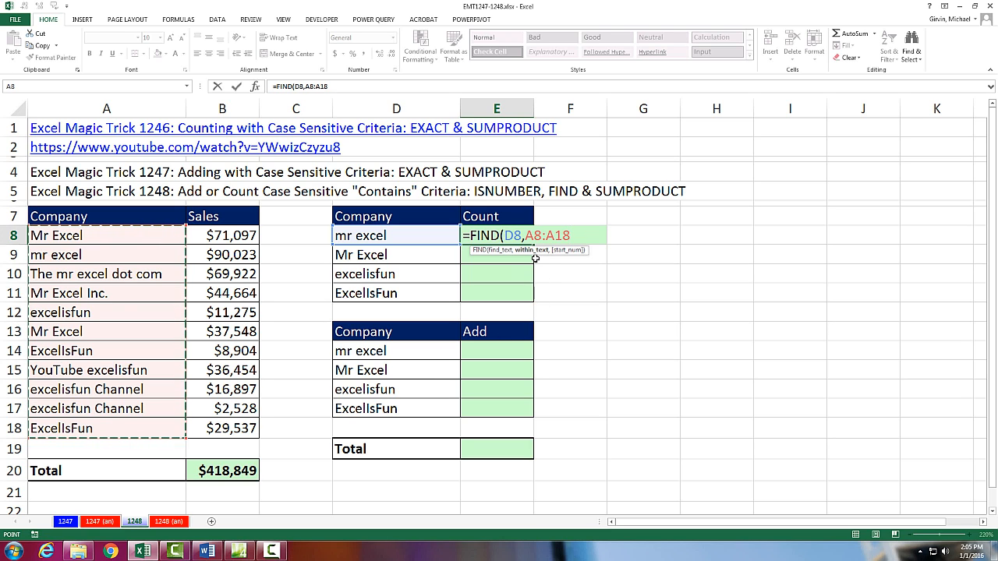
{"action": "mouse_move", "coordinate": [545, 287]}
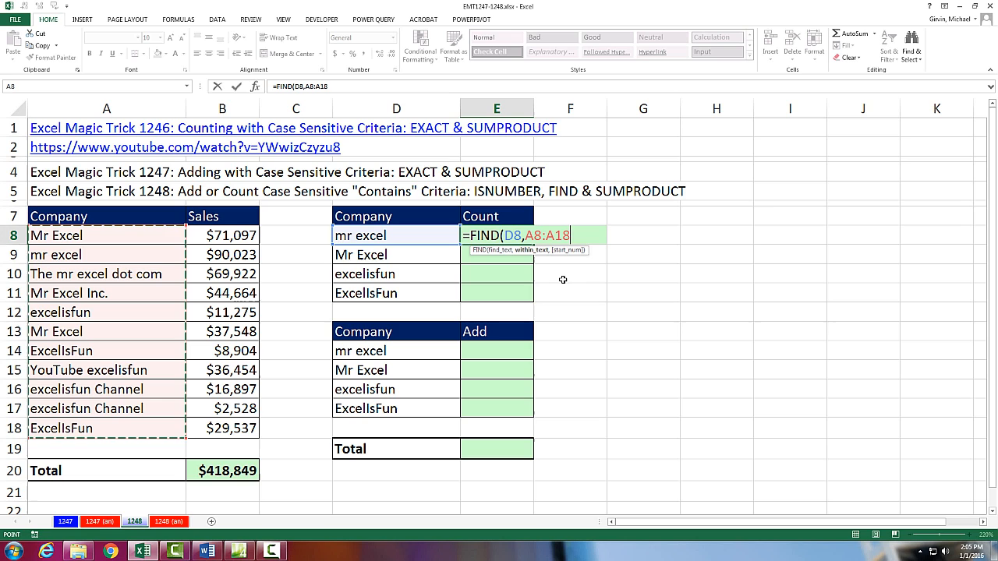
Step: Close FIND and evaluate it, showing positions 1 and 5 among #VALUE! errors
{"action": "type", "text": ")_"}
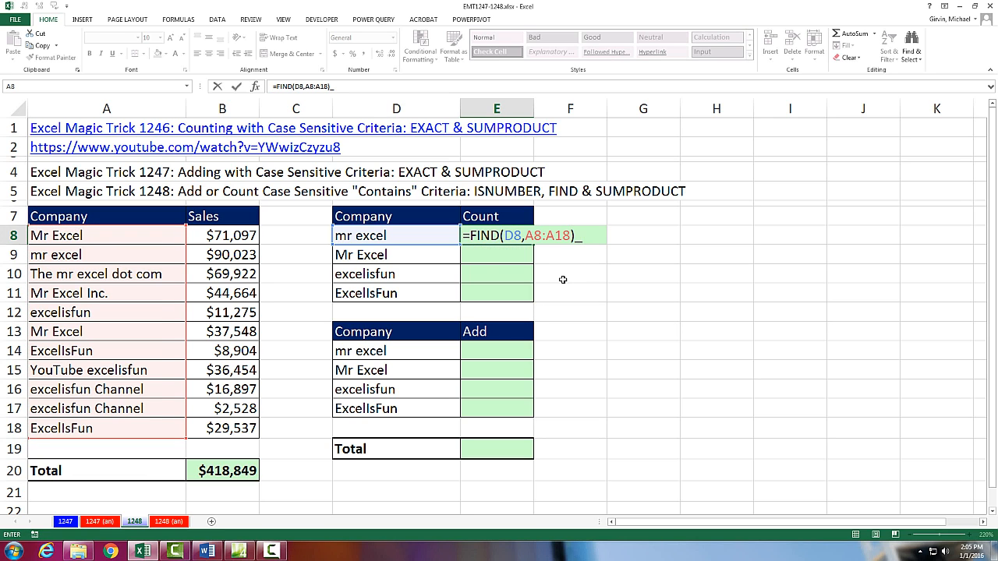
{"action": "key", "text": "F9"}
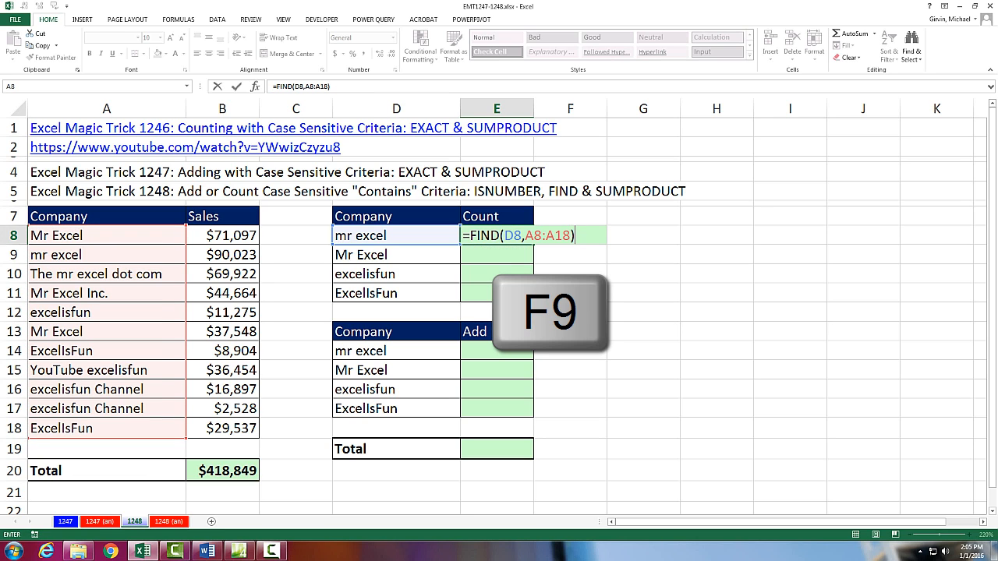
{"action": "key", "text": "F9"}
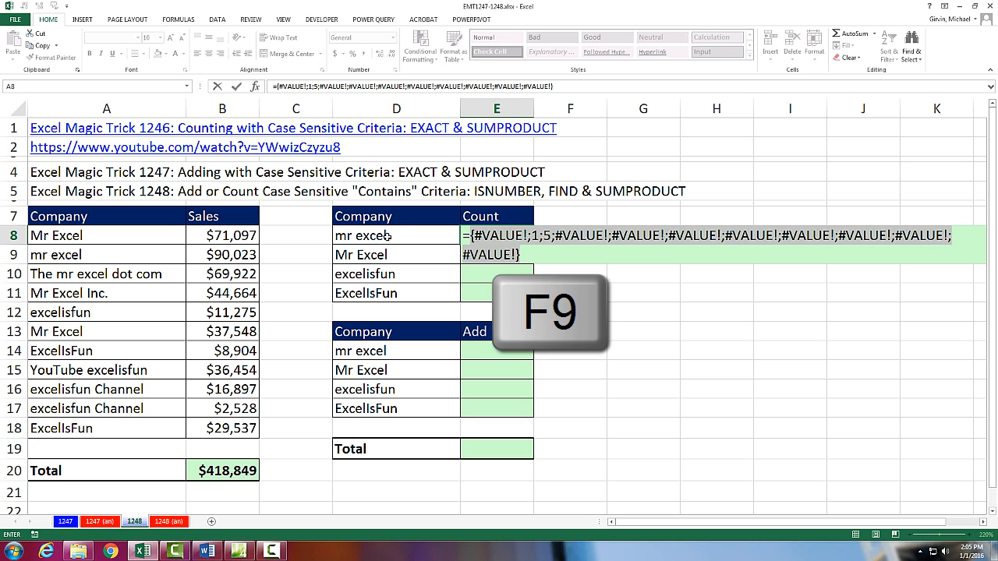
{"action": "mouse_move", "coordinate": [89, 235]}
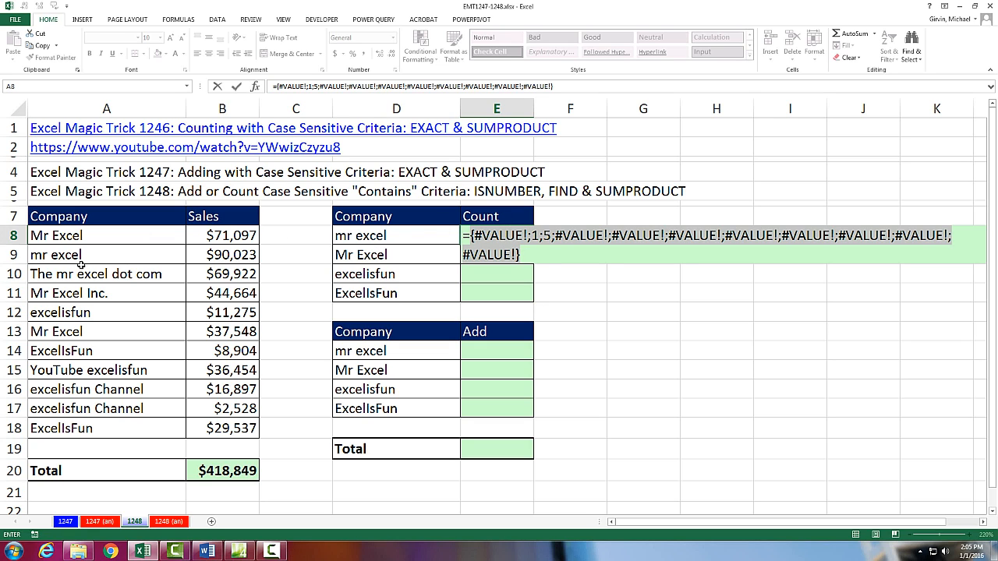
{"action": "mouse_move", "coordinate": [39, 273]}
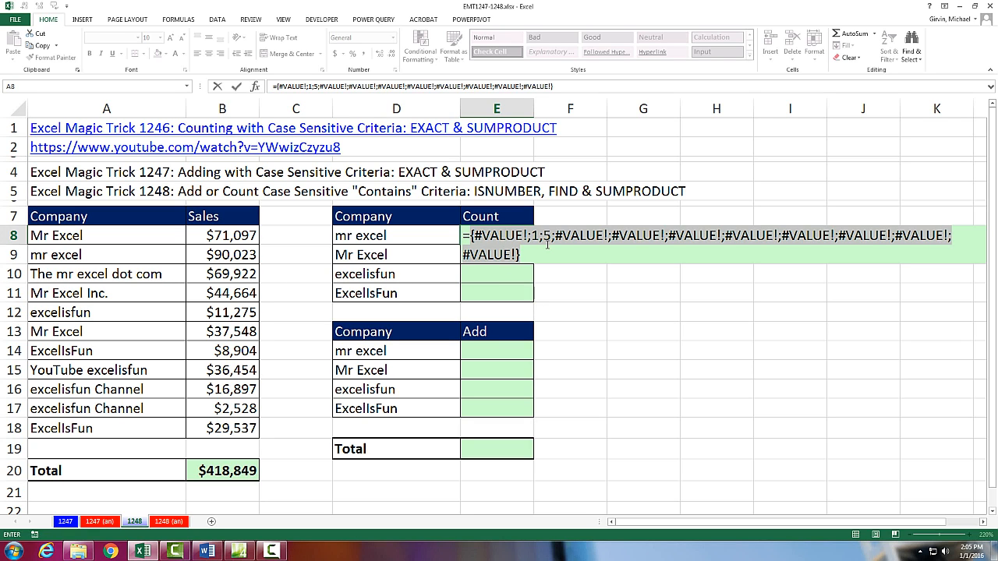
{"action": "mouse_move", "coordinate": [828, 244]}
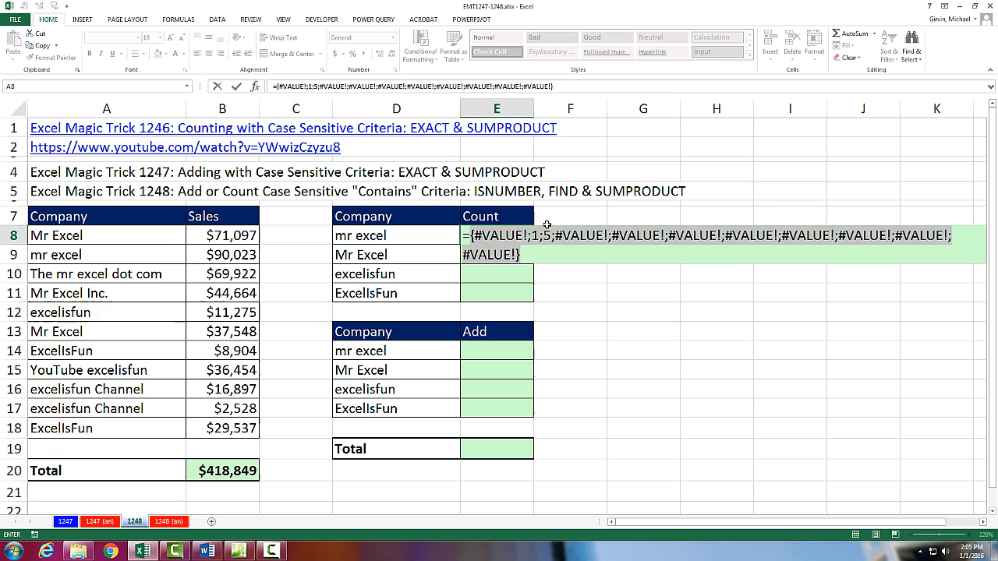
Step: Wrap FIND in ISNUMBER, preview the TRUE/FALSE array, then undo the preview
{"action": "key", "text": "Ctrl+Z"}
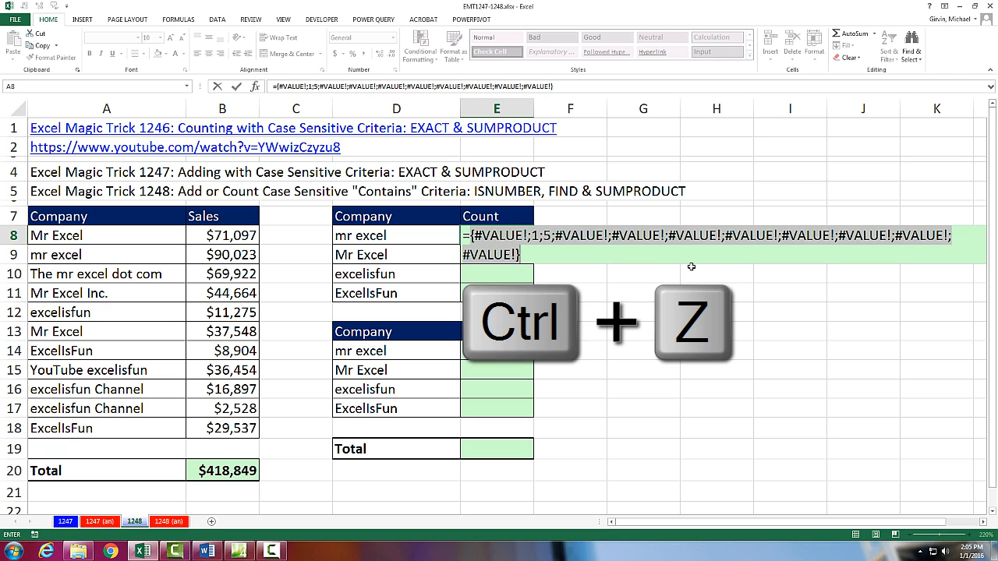
{"action": "key", "text": "ctrl+z"}
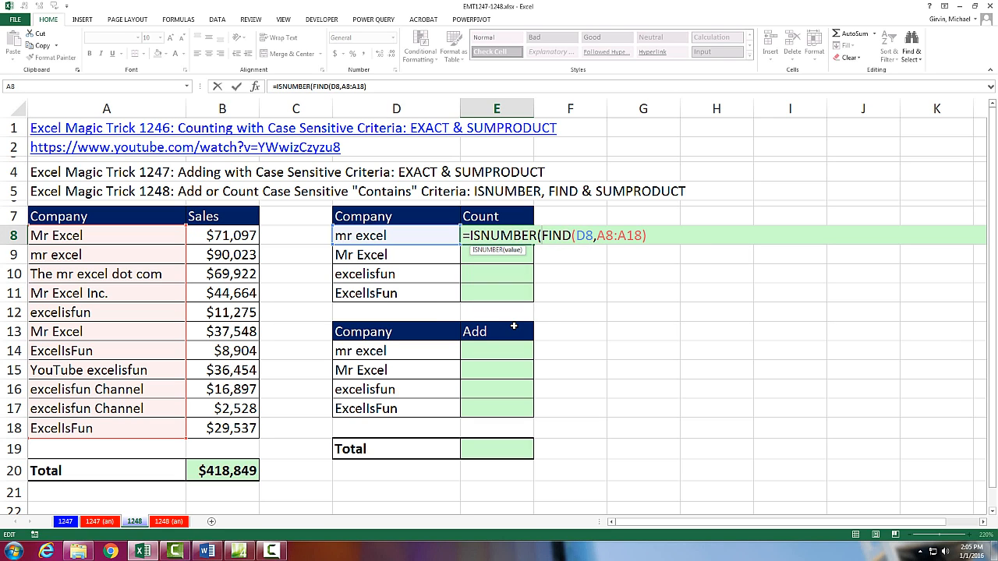
{"action": "mouse_move", "coordinate": [609, 250]}
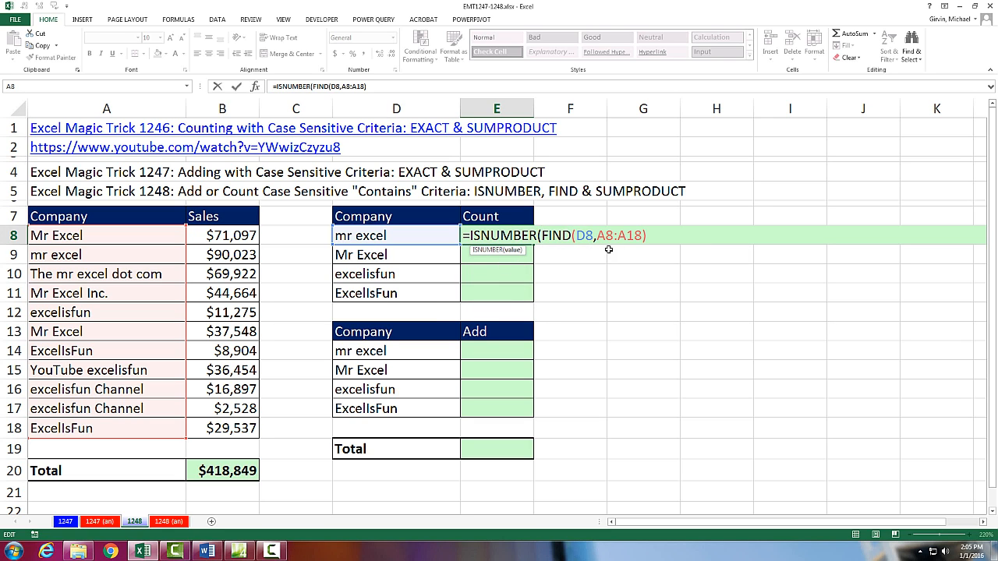
{"action": "mouse_move", "coordinate": [663, 235]}
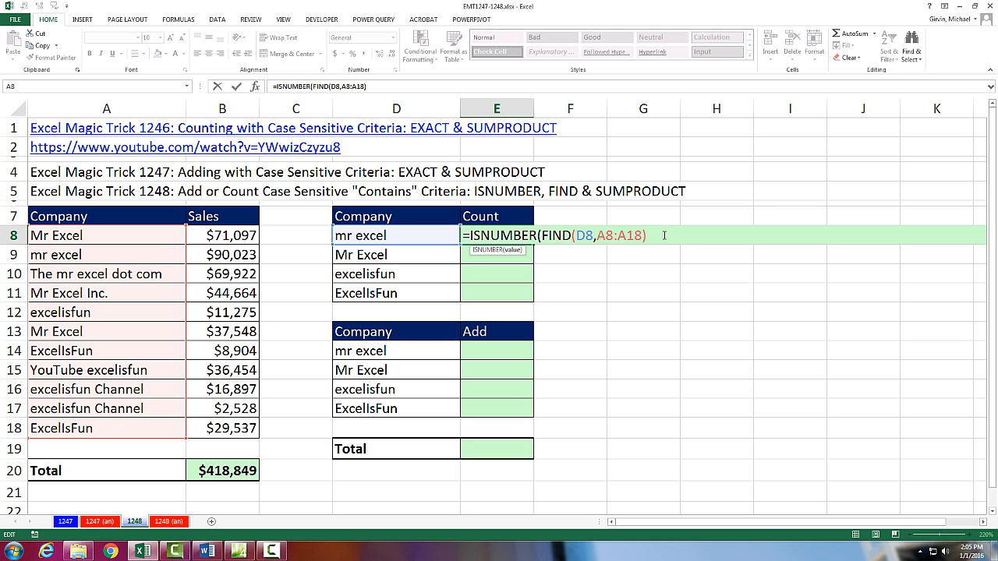
{"action": "type", "text": ")"}
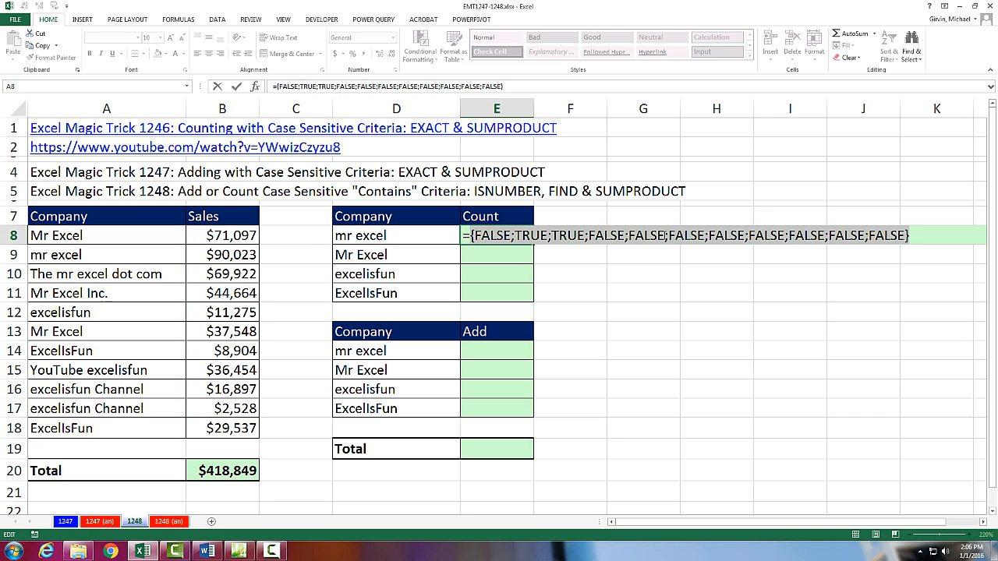
{"action": "mouse_move", "coordinate": [537, 172]}
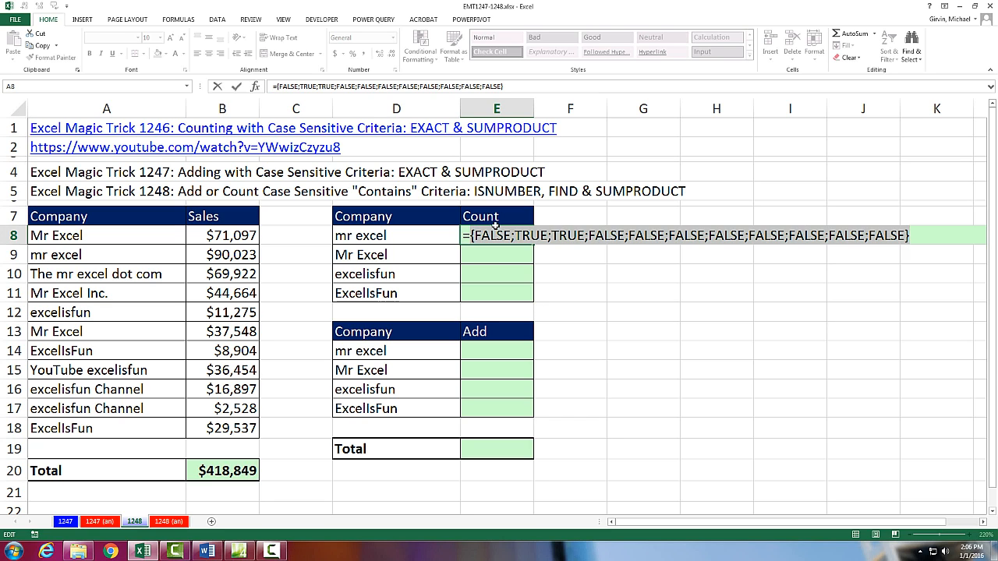
{"action": "key", "text": "Ctrl+z"}
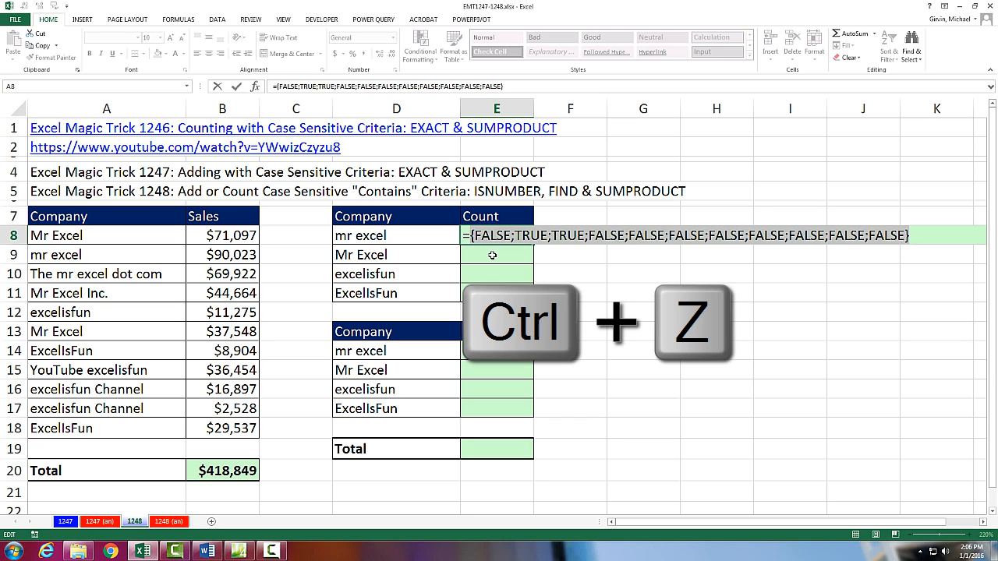
{"action": "key", "text": "ctrl+z"}
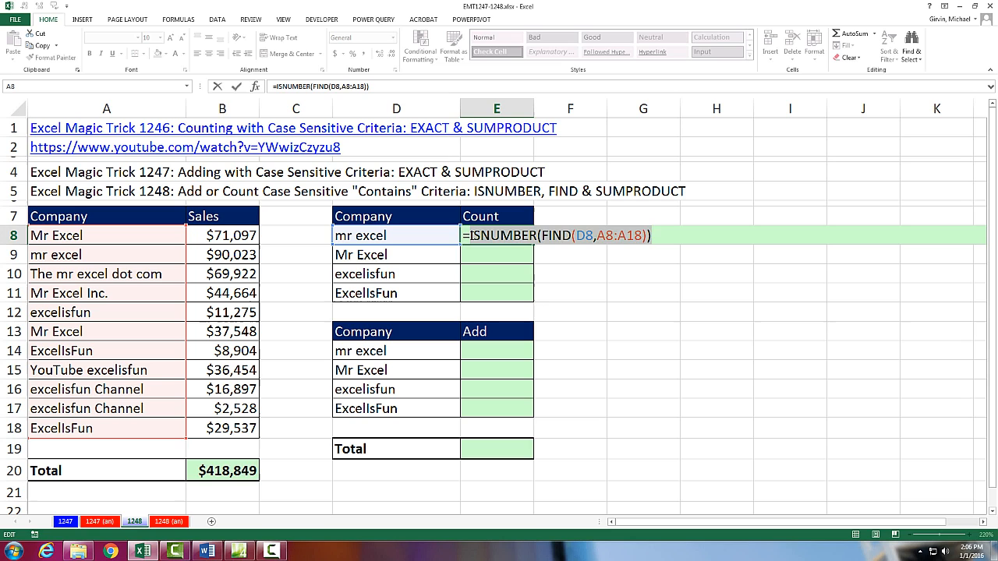
Step: Add a double negative before ISNUMBER, preview the two 1s among 0s, then undo
{"action": "type", "text": "-"}
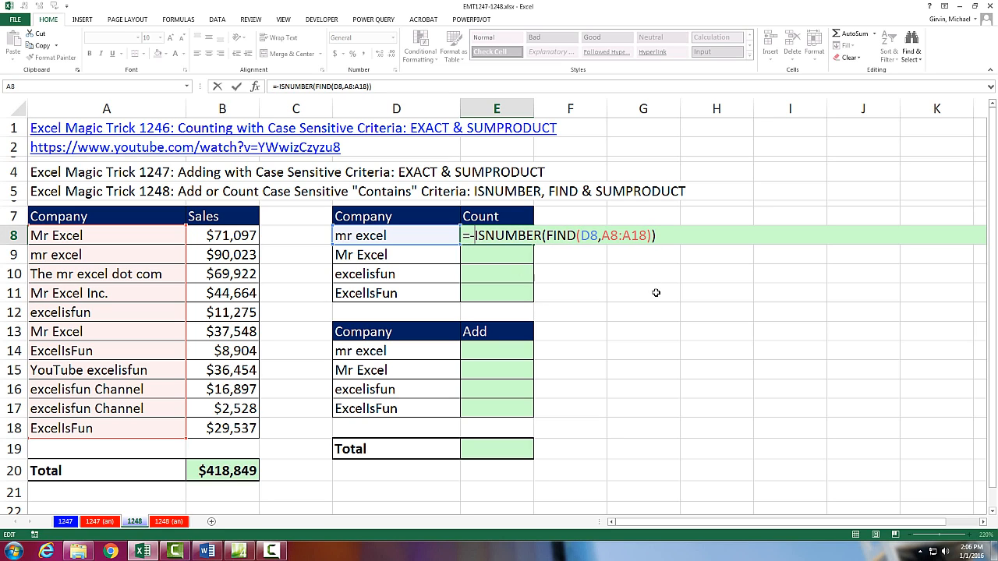
{"action": "key", "text": "F9"}
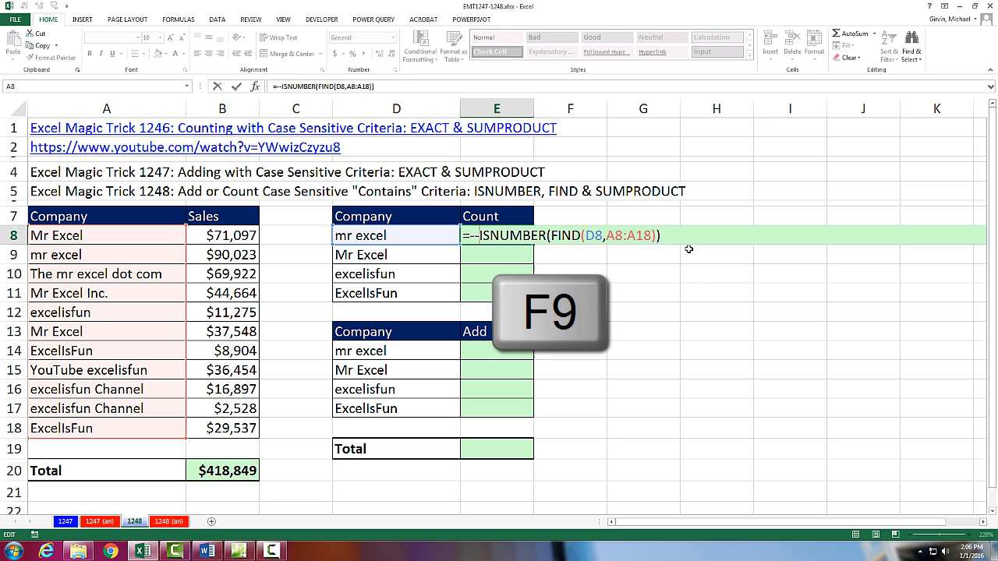
{"action": "key", "text": "F9"}
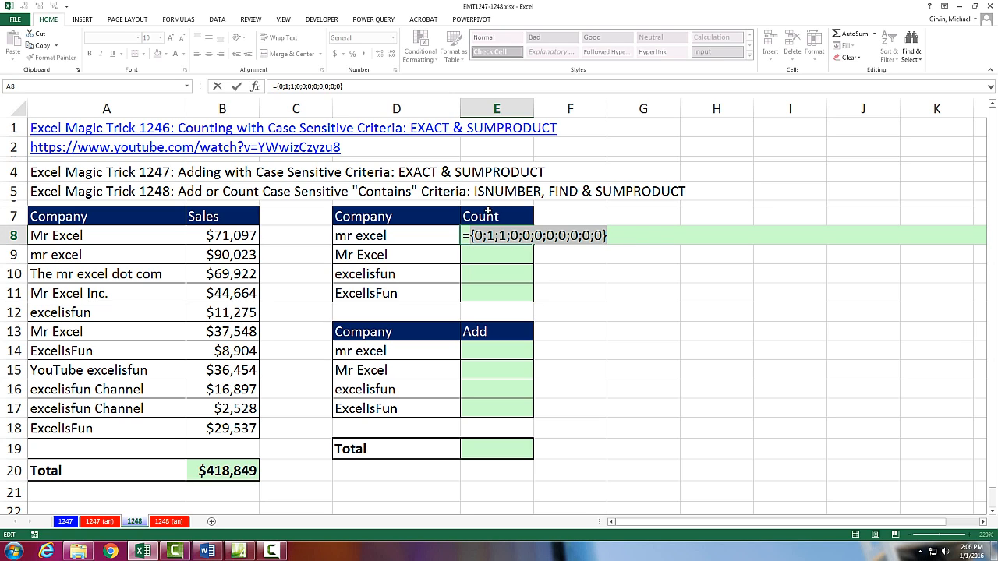
{"action": "mouse_move", "coordinate": [511, 245]}
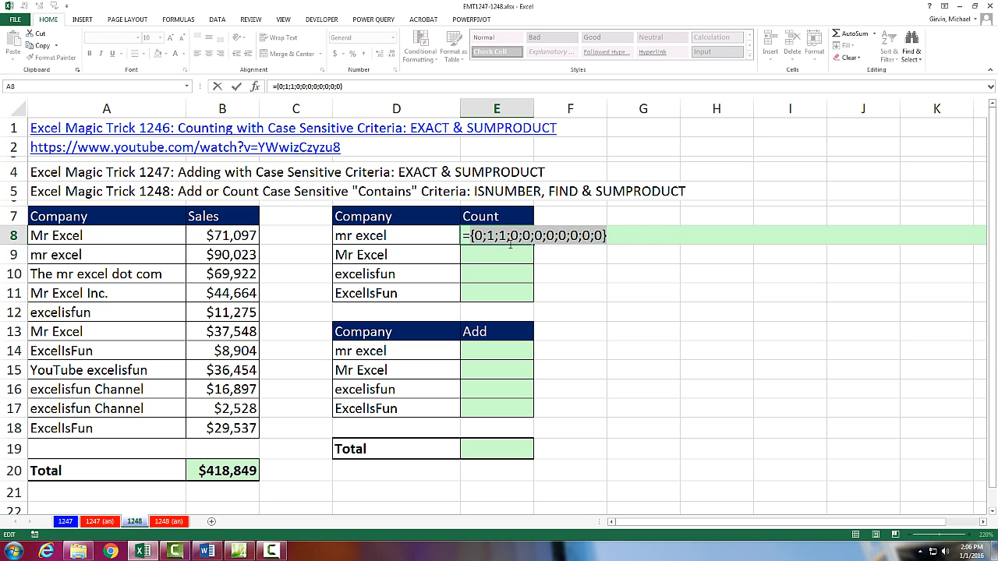
{"action": "key", "text": "Ctrl+z"}
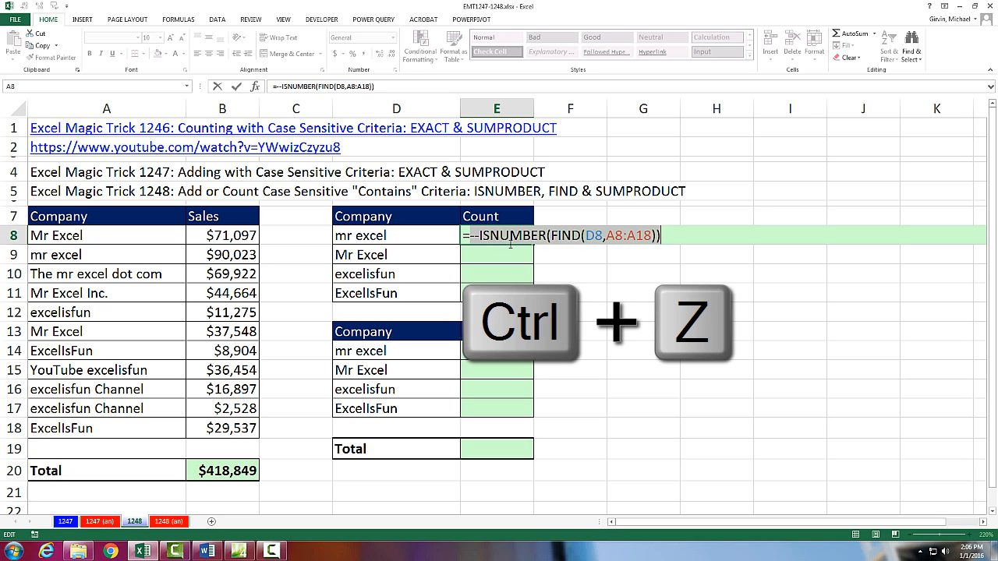
{"action": "key", "text": "Ctrl+z"}
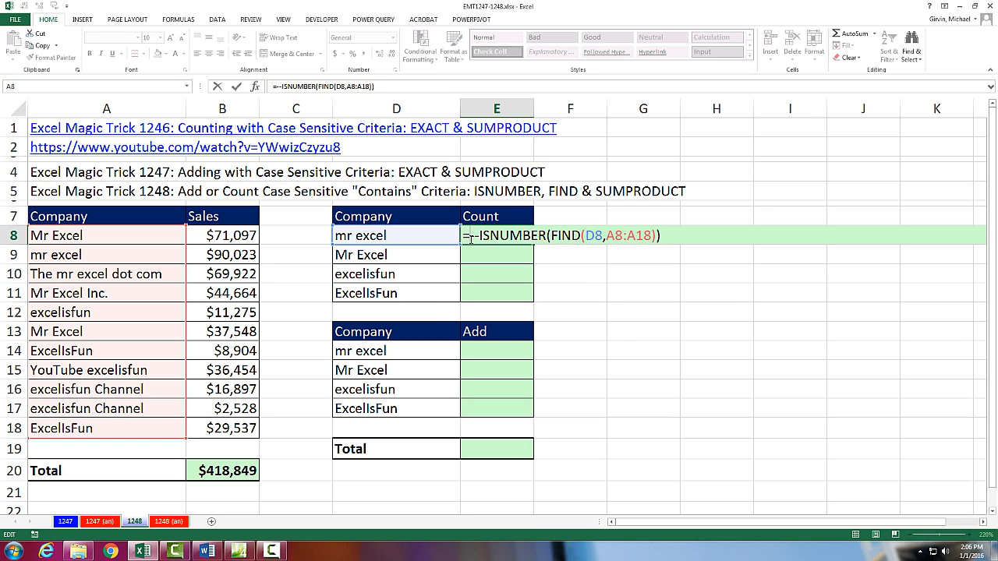
Step: Wrap the formula in SUMPRODUCT and commit it, giving a count of 2 for mr excel
{"action": "type", "text": "sum"}
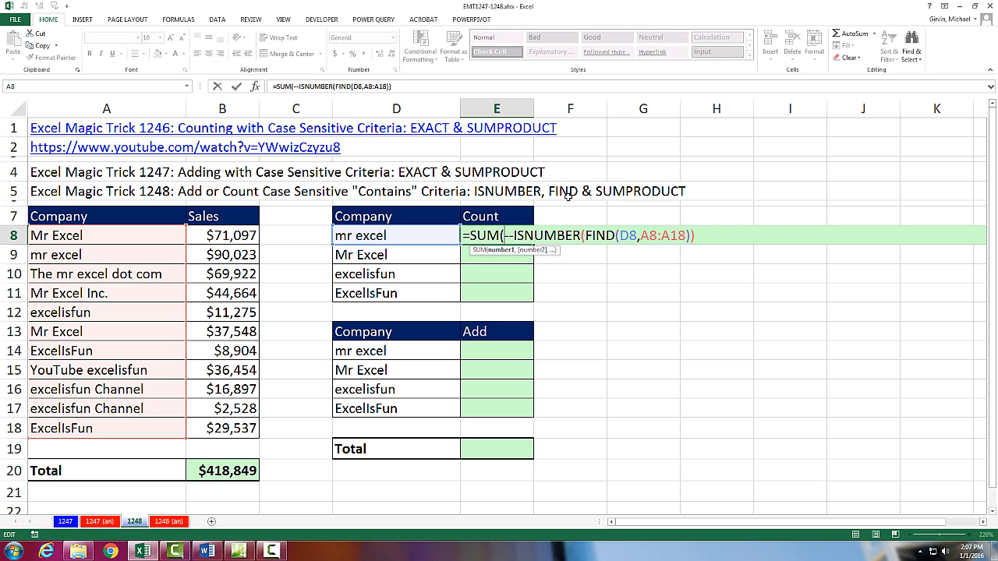
{"action": "mouse_move", "coordinate": [637, 244]}
{"action": "type", "text": "PRODUCT"}
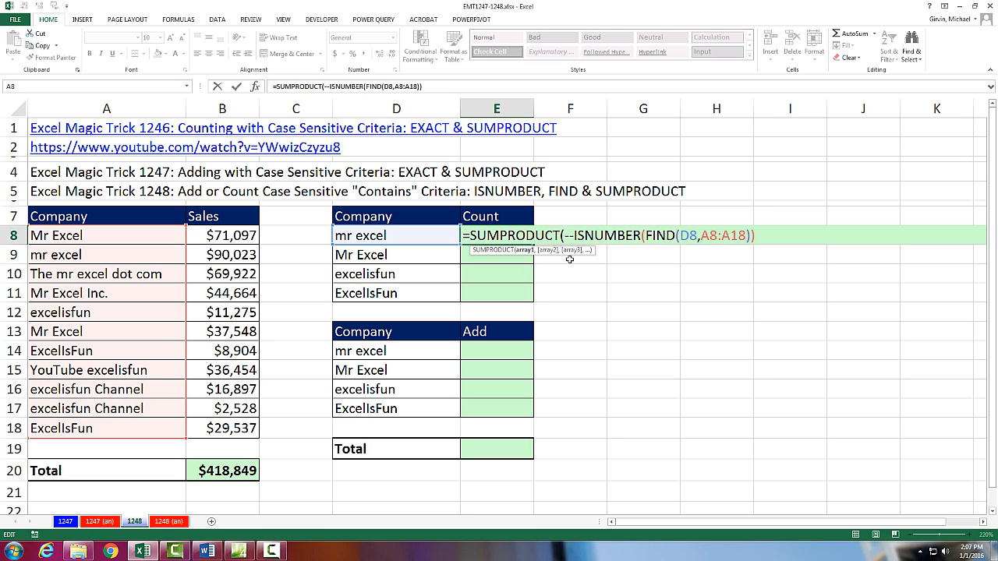
{"action": "mouse_move", "coordinate": [690, 252]}
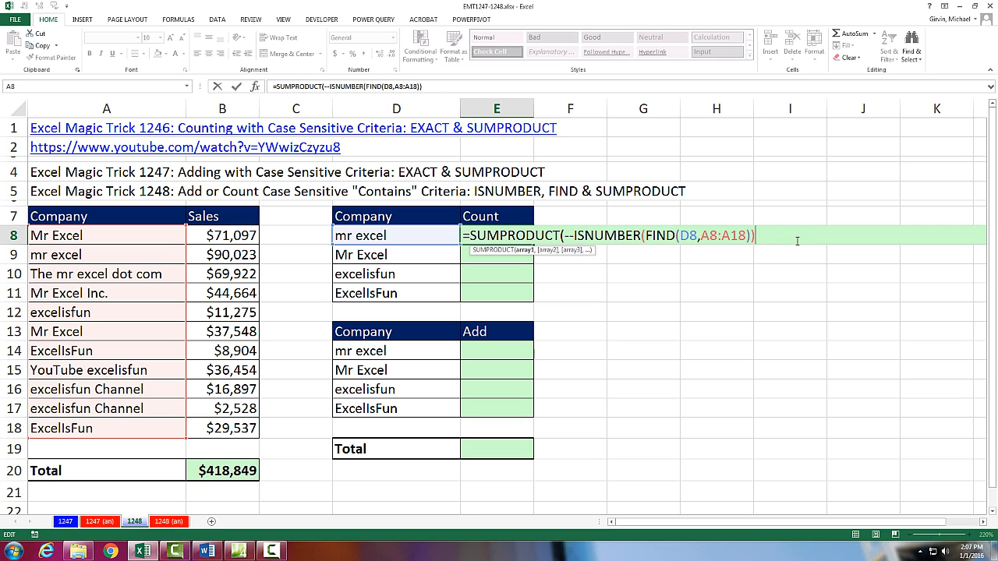
{"action": "type", "text": ")"}
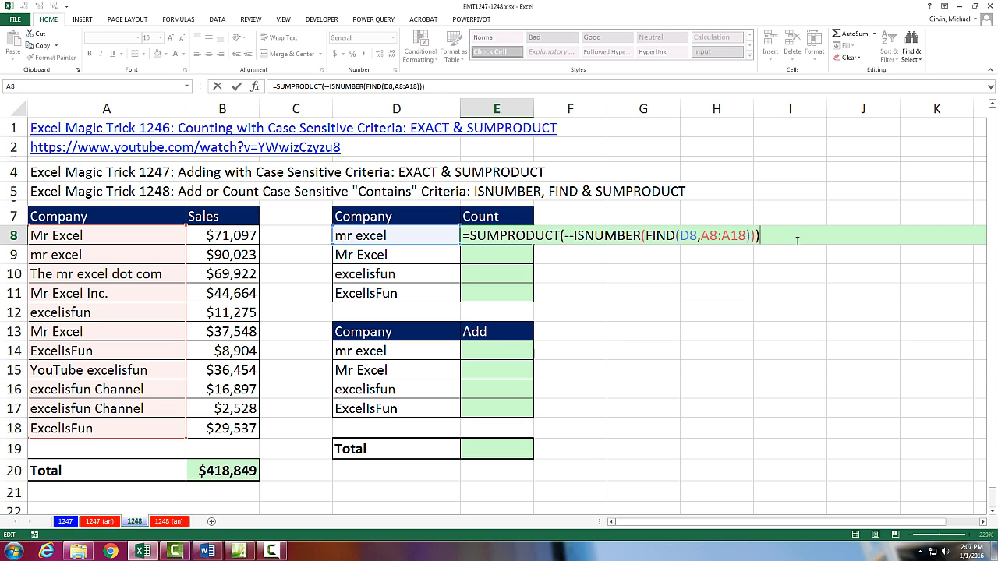
{"action": "key", "text": "Enter"}
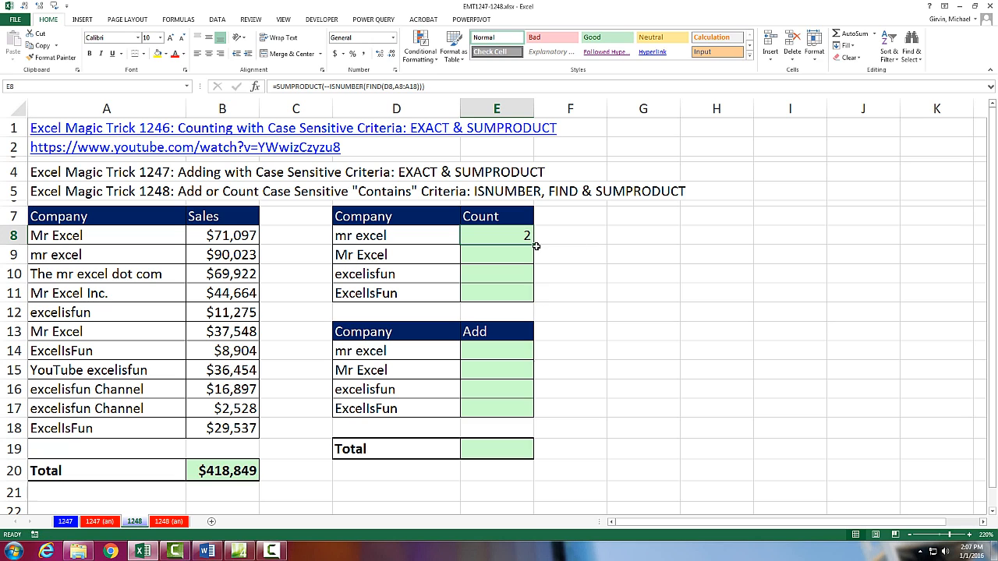
Step: Lock A8:A18 as absolute and fill the count down to E11, giving 2, 3, 4, 2
{"action": "double_click", "coordinate": [496, 234]}
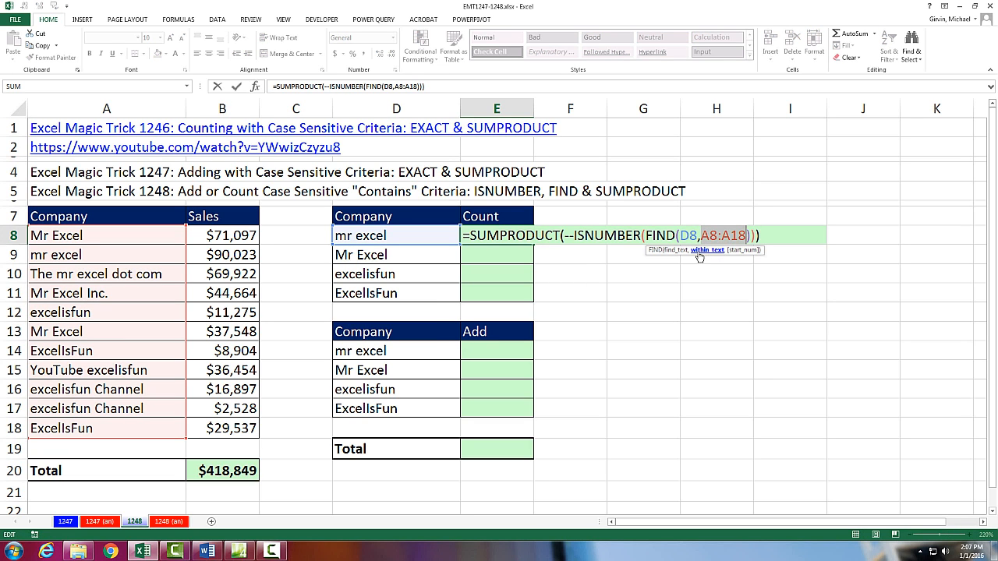
{"action": "key", "text": "F4"}
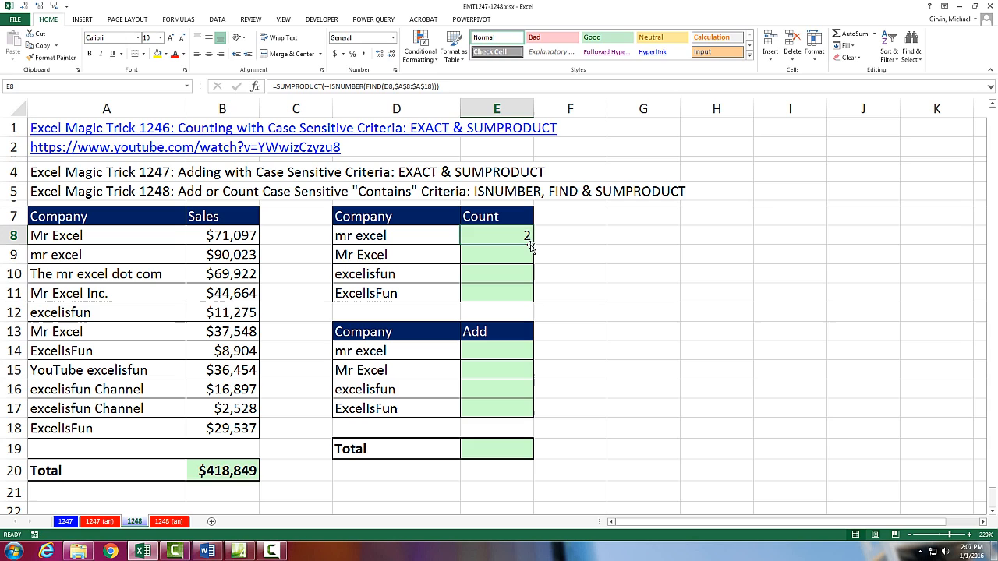
{"action": "left_click_drag", "start_coordinate": [527, 234], "coordinate": [527, 293]}
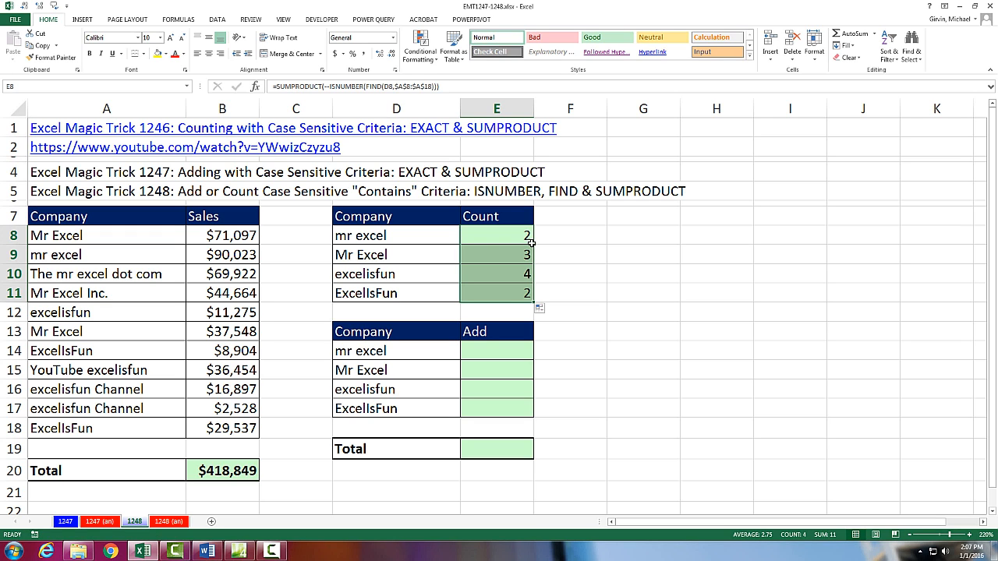
{"action": "double_click", "coordinate": [496, 293]}
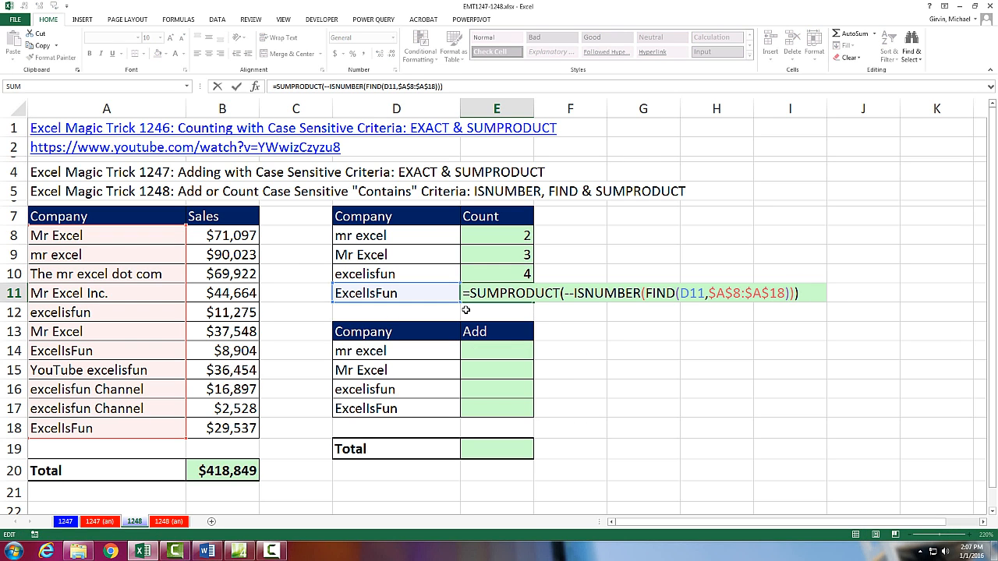
{"action": "mouse_move", "coordinate": [410, 278]}
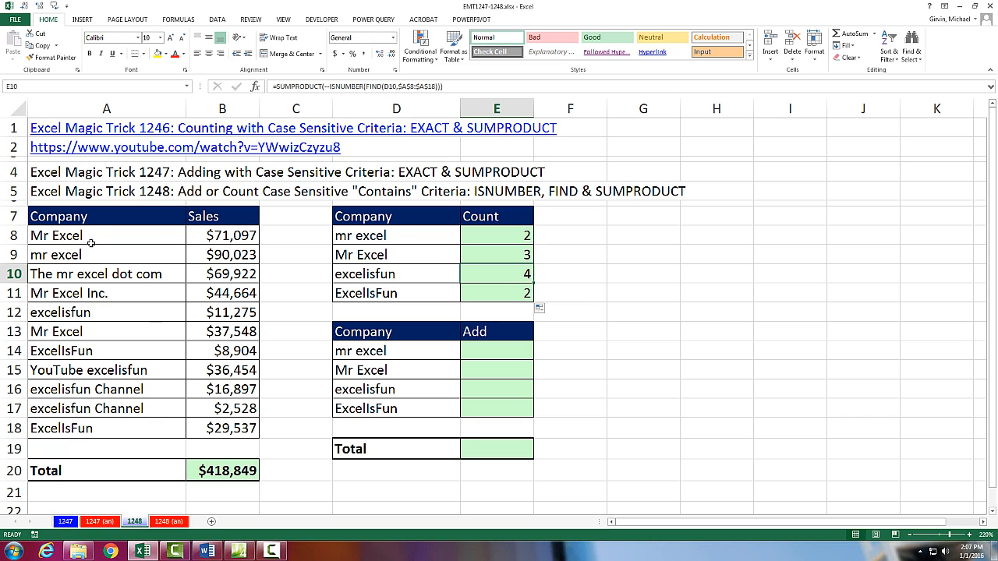
{"action": "mouse_move", "coordinate": [97, 313]}
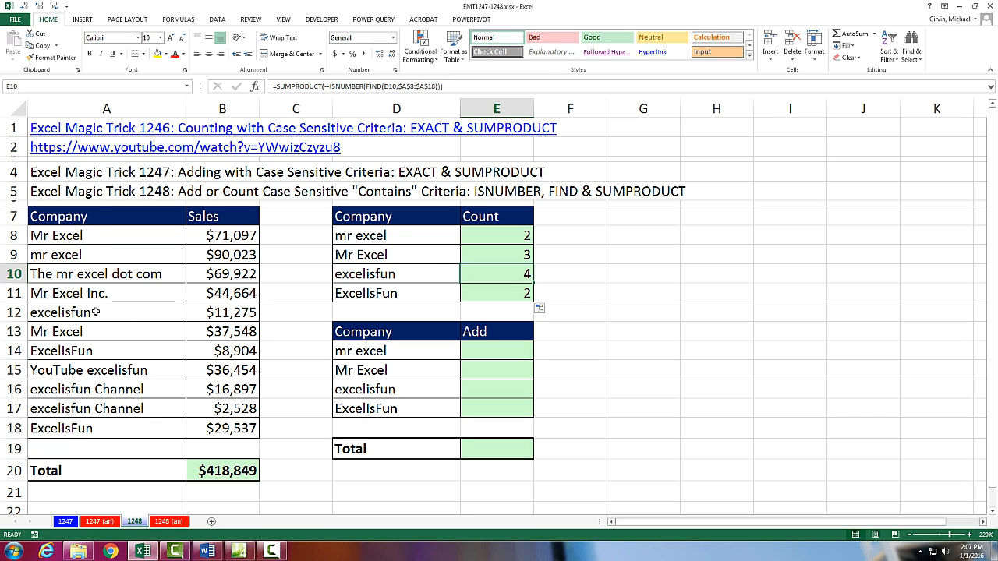
{"action": "left_click", "coordinate": [85, 370]}
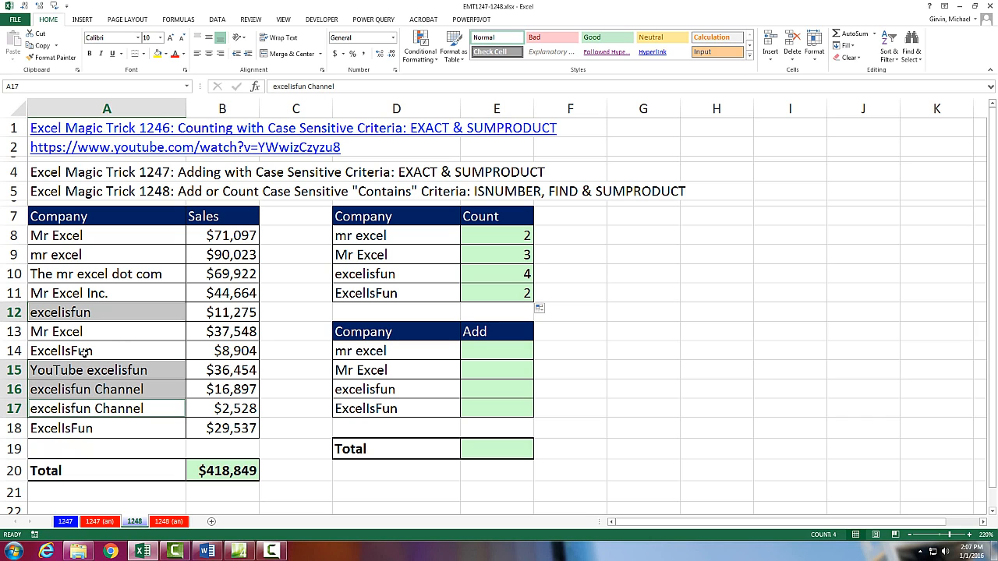
{"action": "mouse_move", "coordinate": [507, 307]}
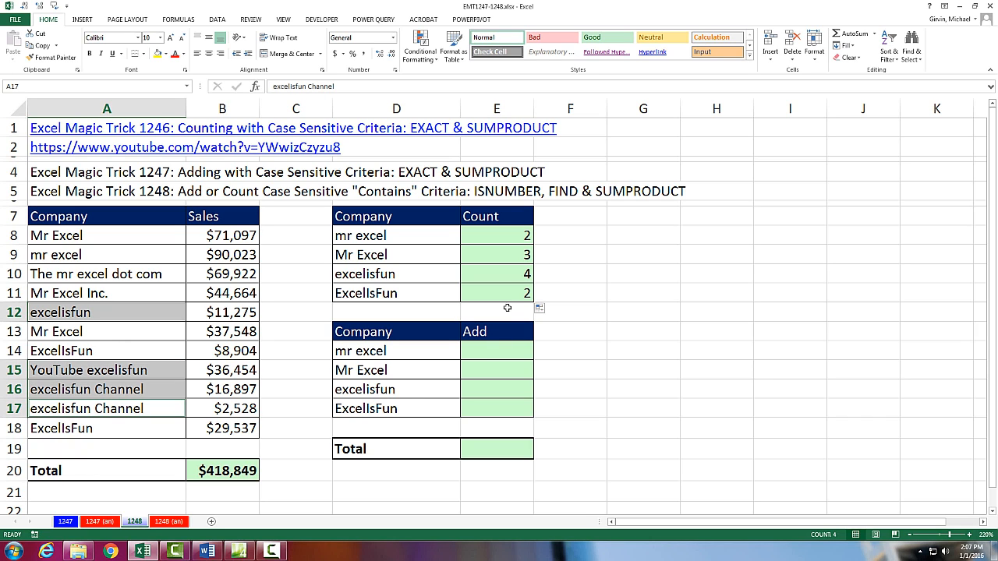
{"action": "mouse_move", "coordinate": [505, 233]}
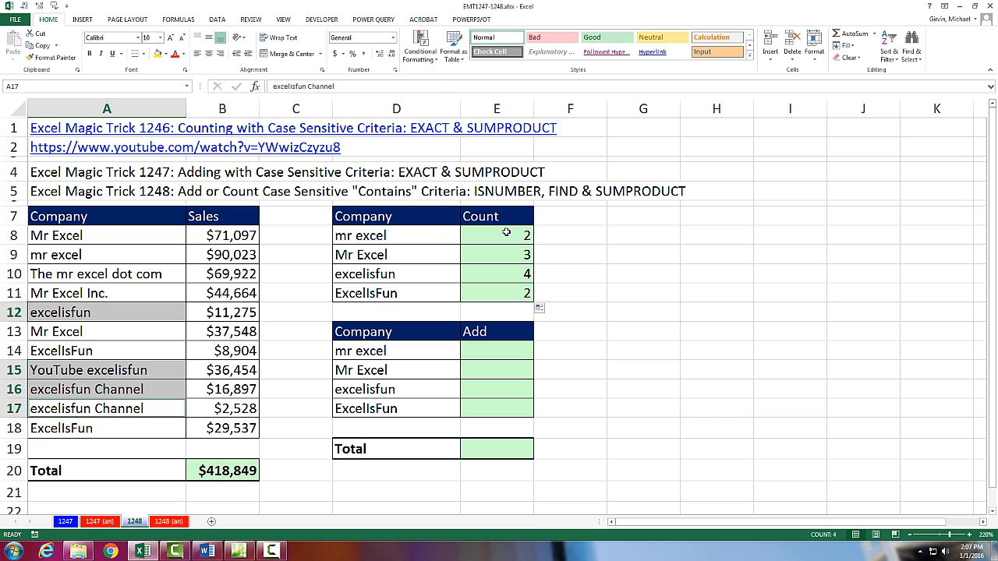
Step: Paste the count formula into E14 with $B$8:$B$18 as the sales array, giving 159945
{"action": "key", "text": "ctrl+c"}
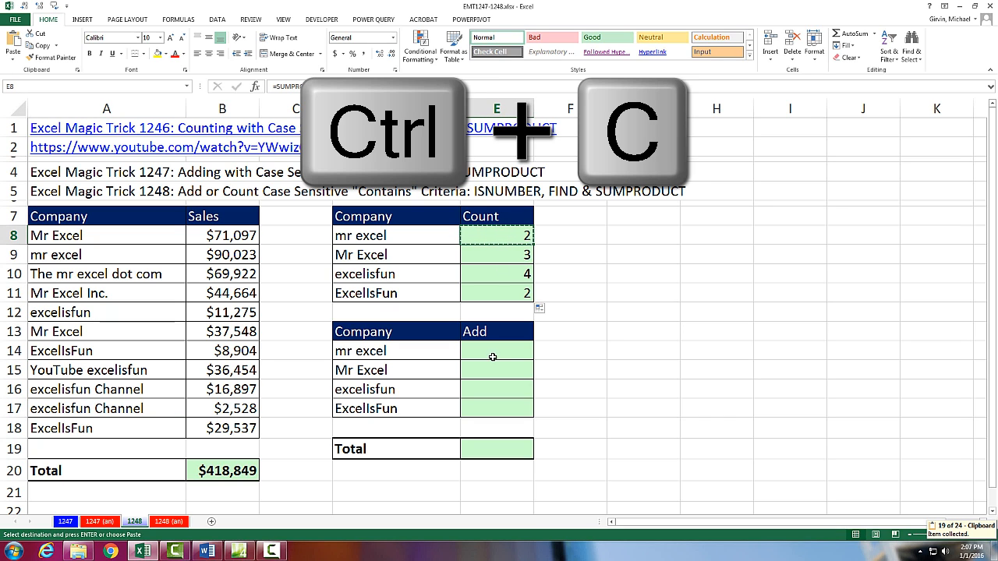
{"action": "key", "text": "ctrl+v"}
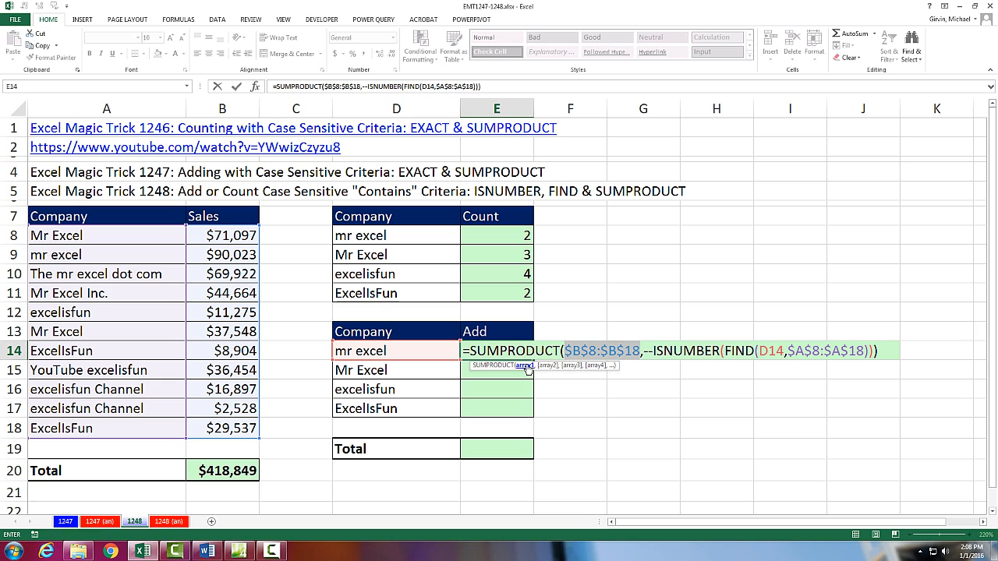
{"action": "mouse_move", "coordinate": [679, 308]}
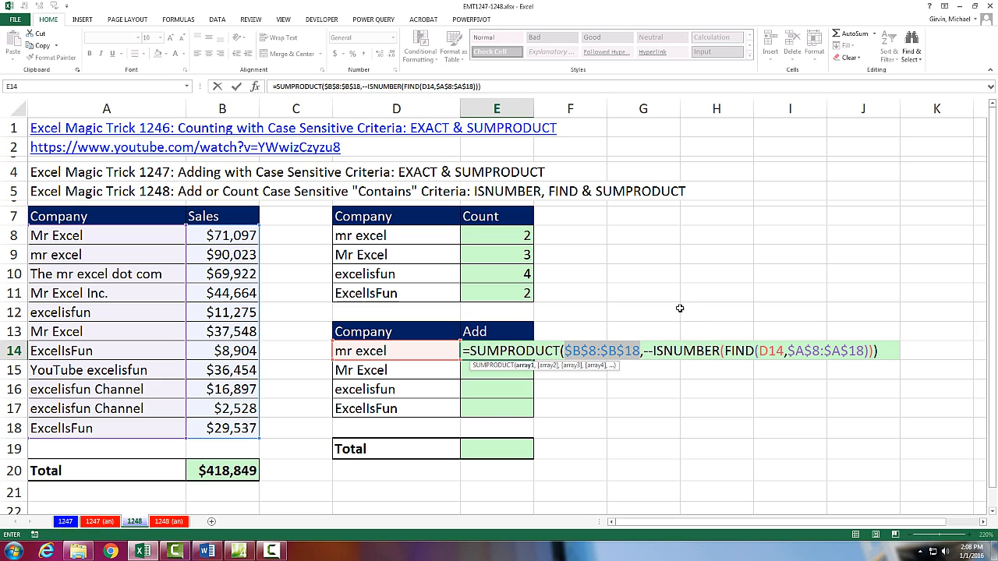
{"action": "mouse_move", "coordinate": [262, 233]}
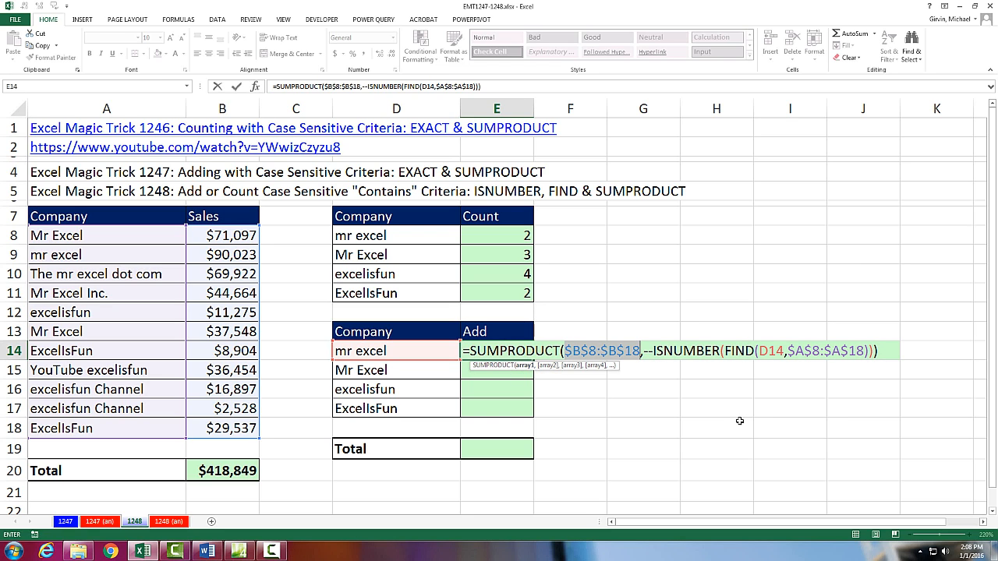
{"action": "key", "text": "Enter"}
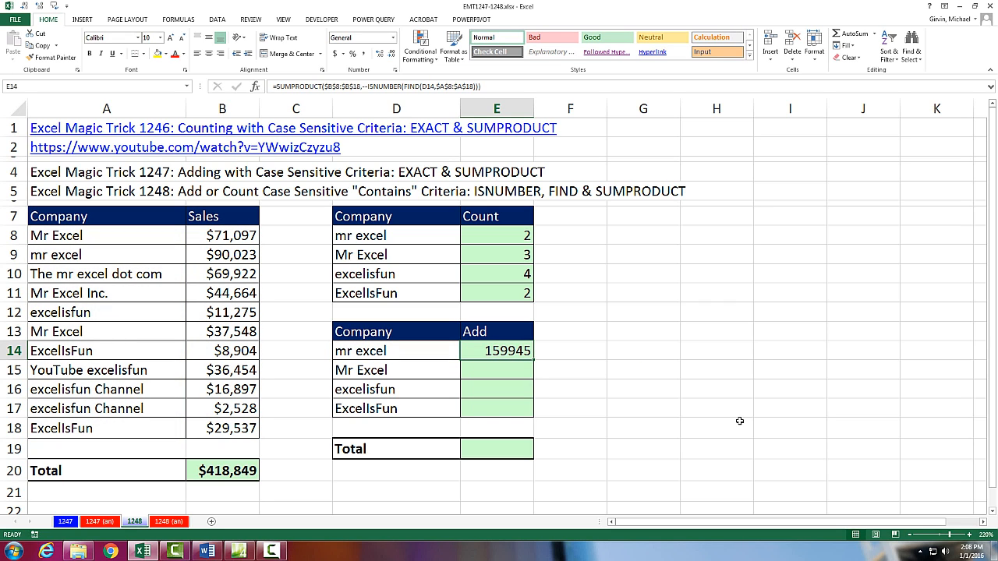
Step: Format E14's sales sum as Currency, showing $159,945
{"action": "key", "text": "ctrl+shift+4"}
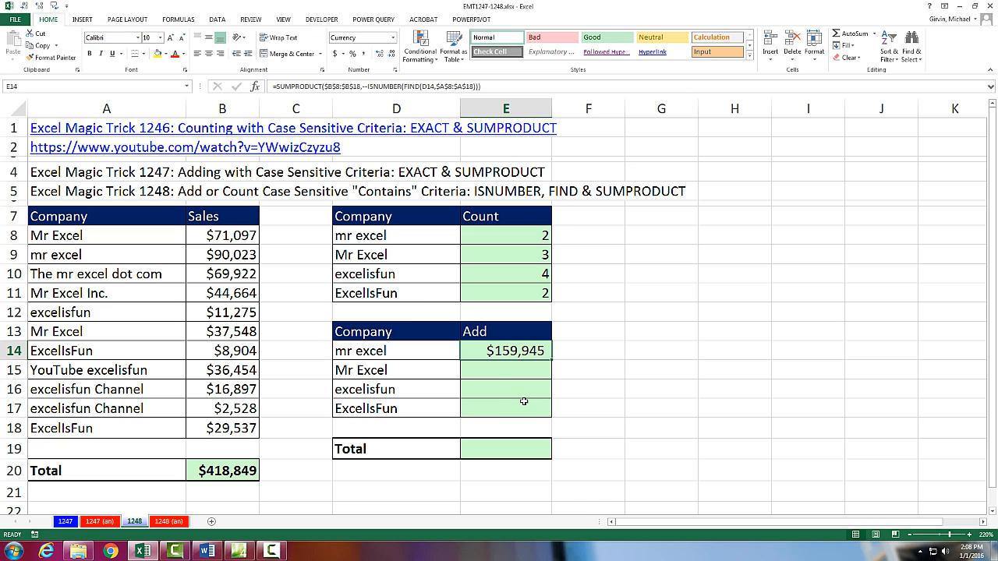
{"action": "mouse_move", "coordinate": [542, 366]}
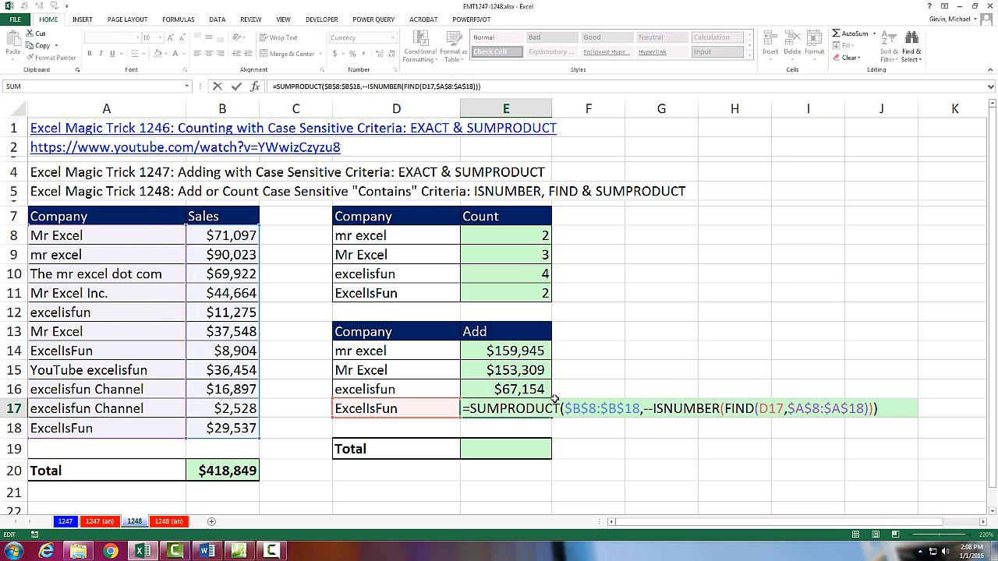
{"action": "mouse_move", "coordinate": [690, 489]}
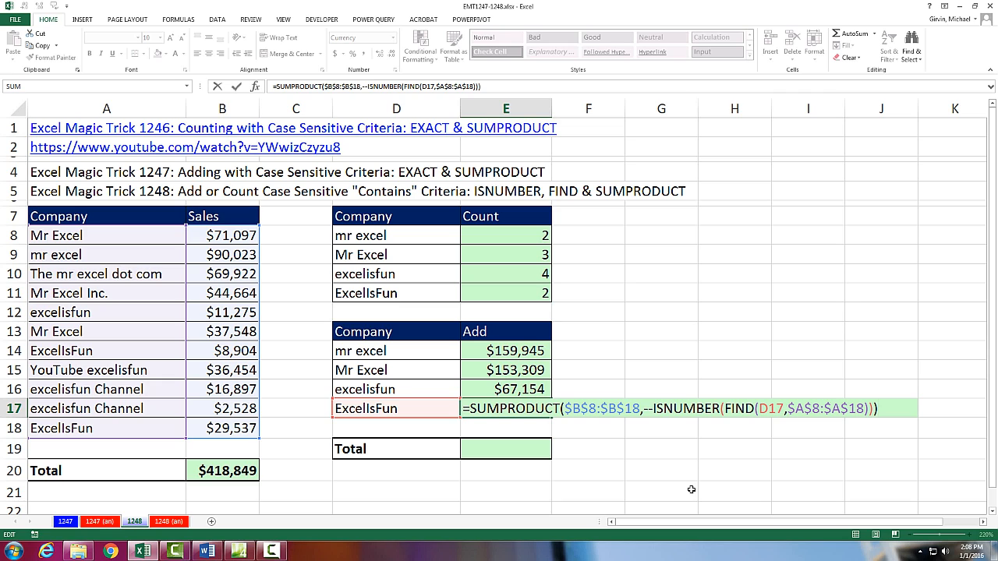
{"action": "mouse_move", "coordinate": [508, 424]}
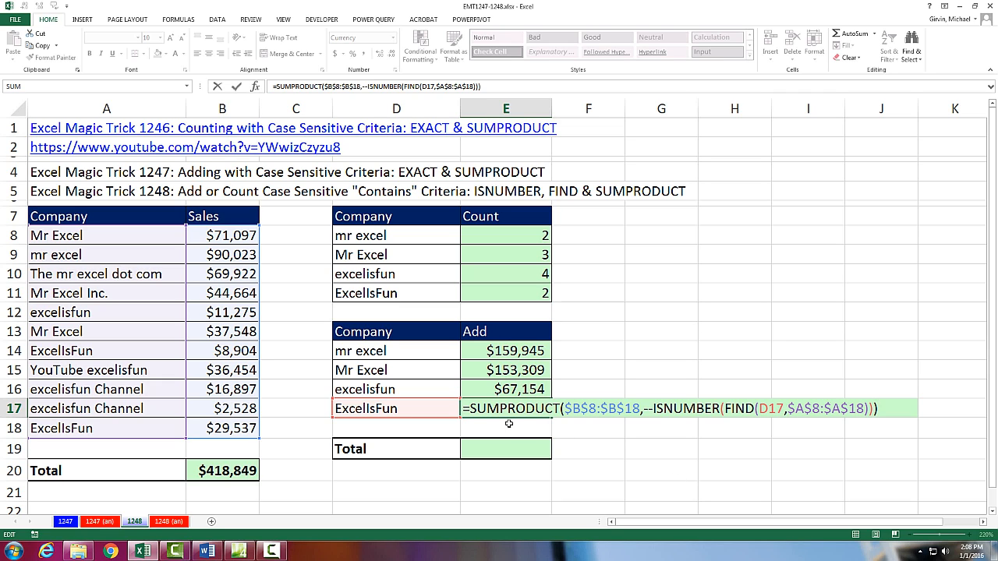